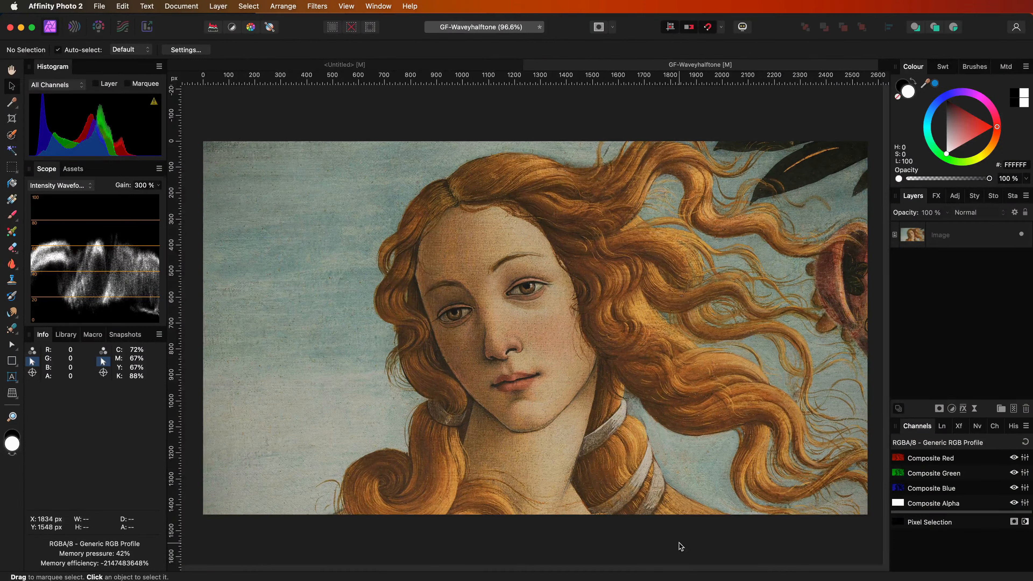
Add a Channel Mixer adjustment set to the Gray preset over the Venus portrait.
{"action": "left_click", "coordinate": [952, 408]}
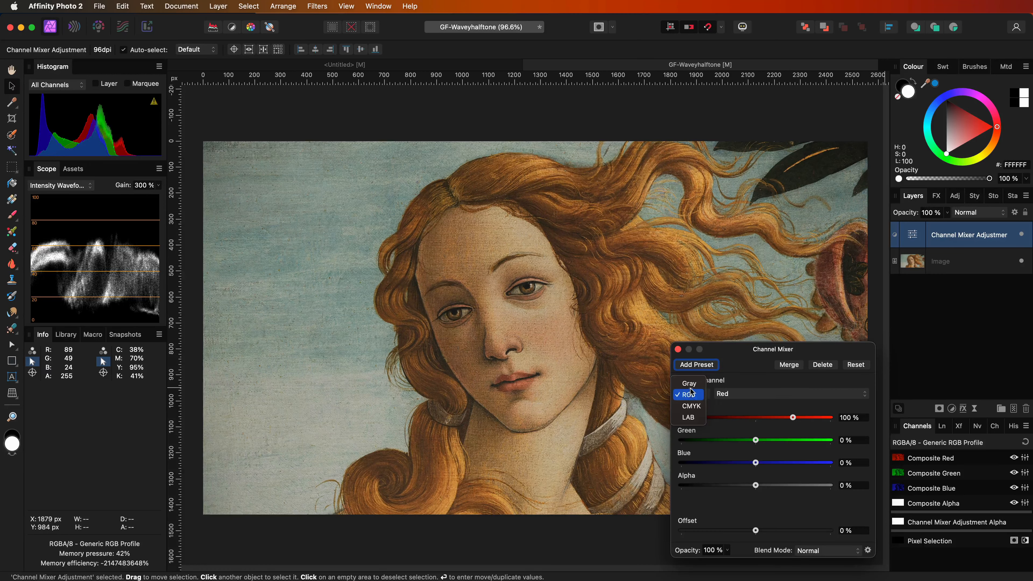
{"action": "left_click", "coordinate": [688, 383]}
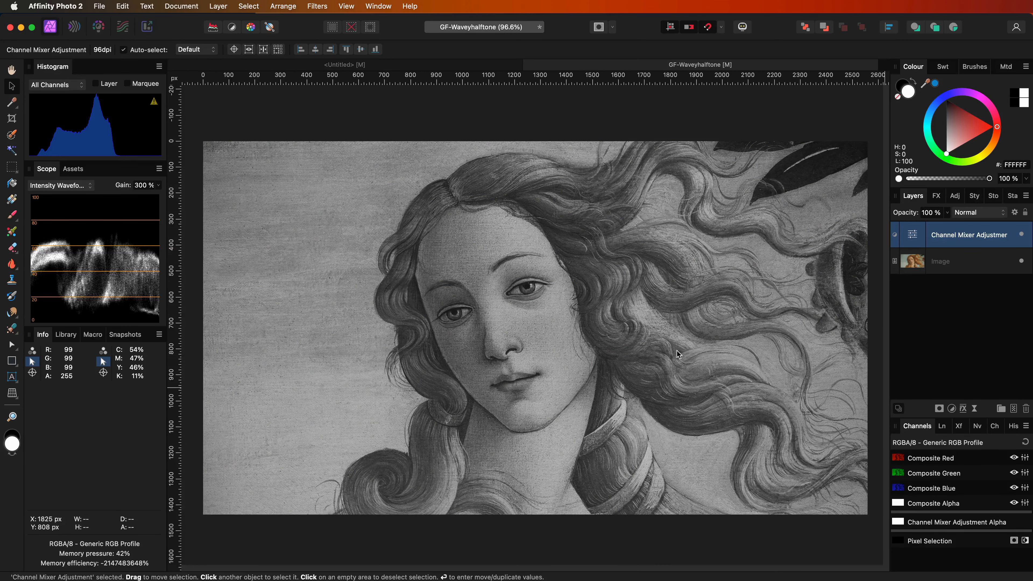
Add a live Gaussian Blur of about 5.3 px radius over the grayscale portrait.
{"action": "left_click", "coordinate": [973, 408]}
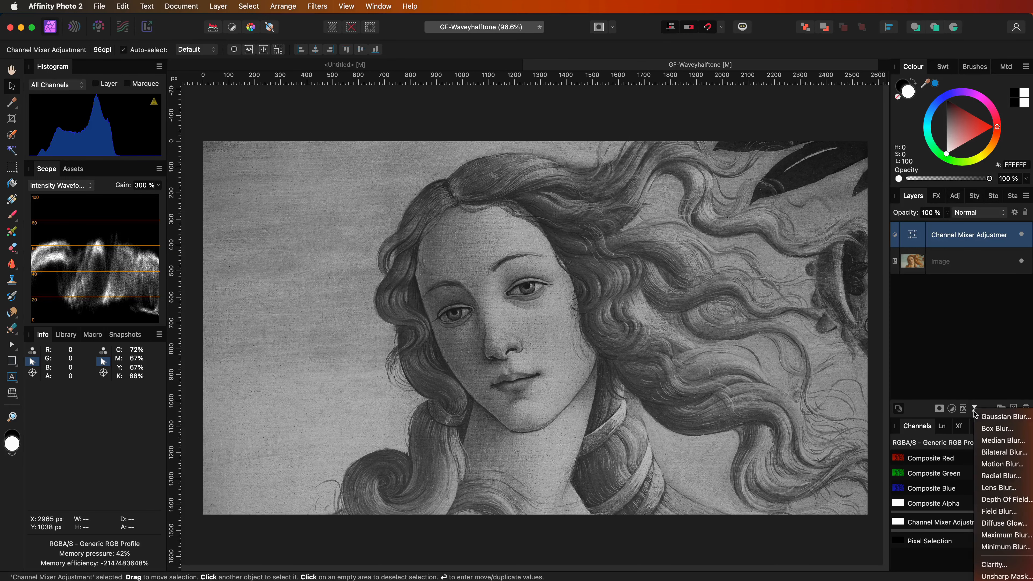
{"action": "left_click", "coordinate": [1006, 416]}
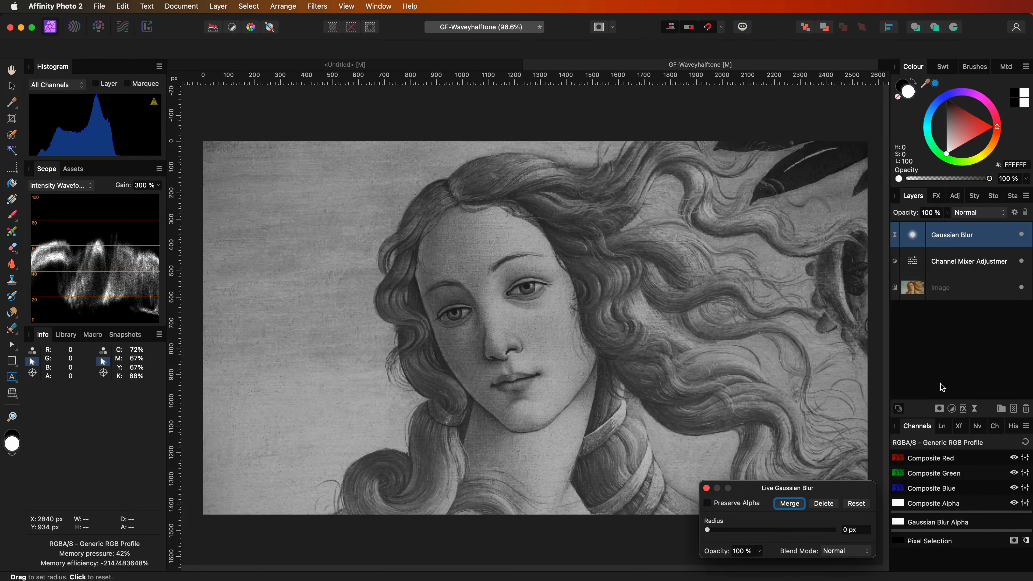
{"action": "left_click_drag", "start_coordinate": [707, 529], "coordinate": [733, 528]}
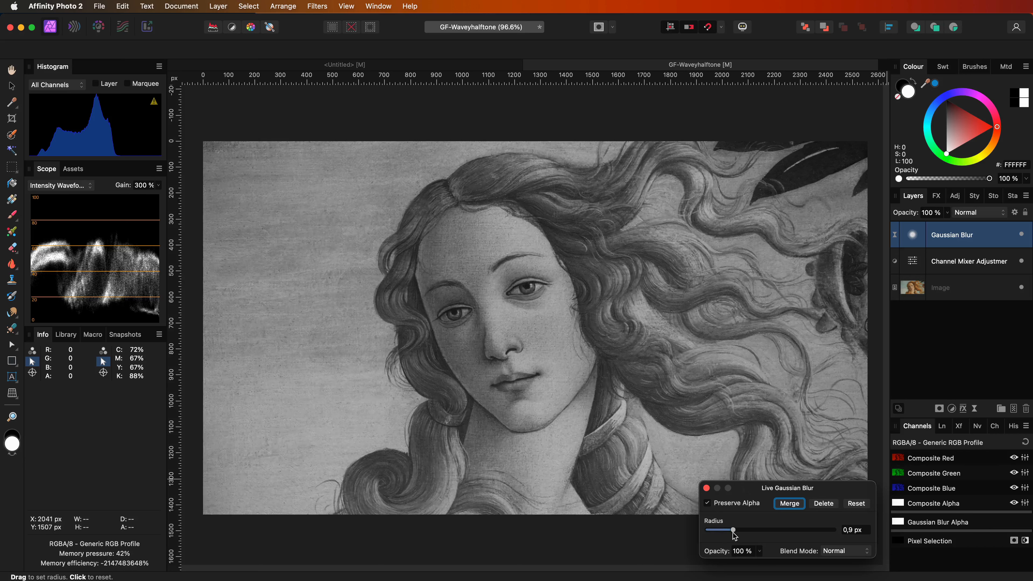
{"action": "left_click_drag", "start_coordinate": [733, 529], "coordinate": [753, 529]}
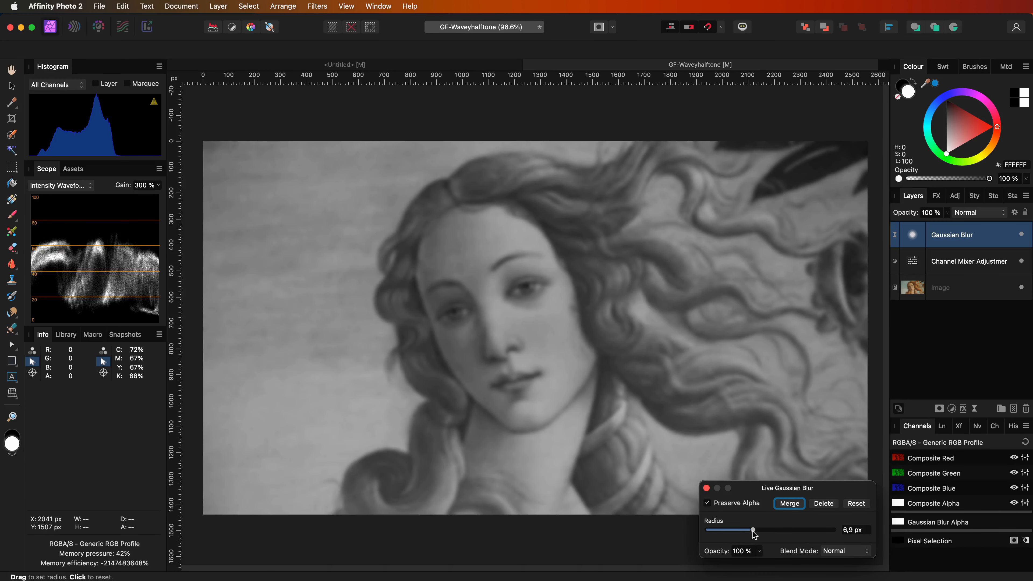
{"action": "left_click_drag", "start_coordinate": [753, 531], "coordinate": [748, 530]}
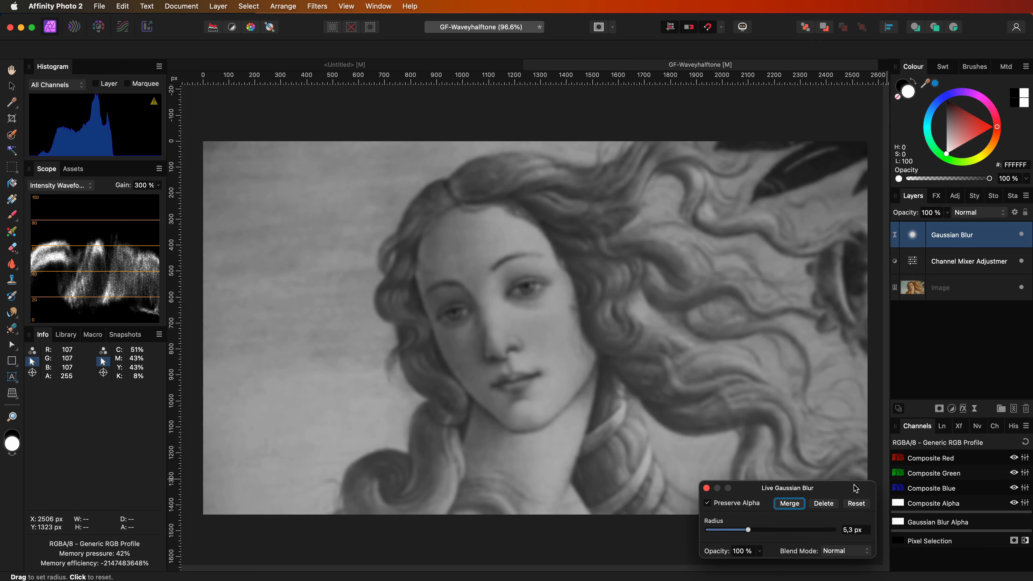
{"action": "left_click", "coordinate": [789, 503]}
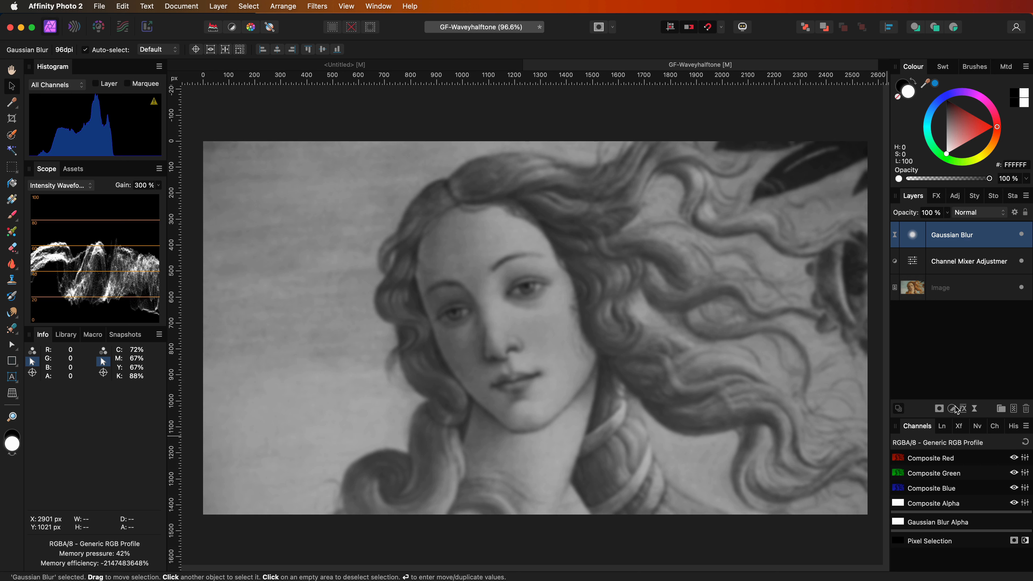
Add a Curves adjustment above the blur, leaving the curve straight.
{"action": "left_click", "coordinate": [951, 408]}
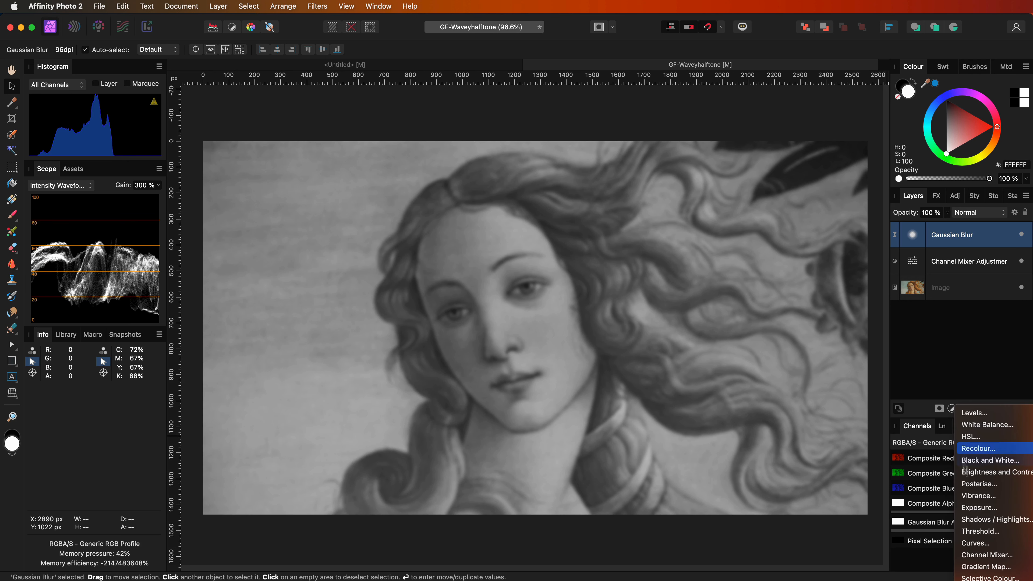
{"action": "left_click", "coordinate": [975, 543]}
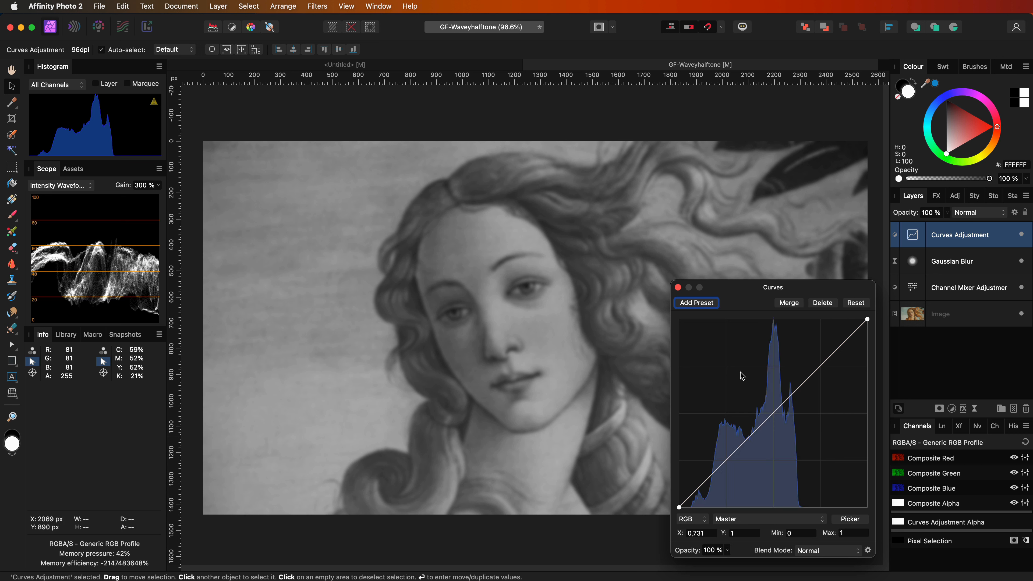
{"action": "left_click", "coordinate": [678, 287]}
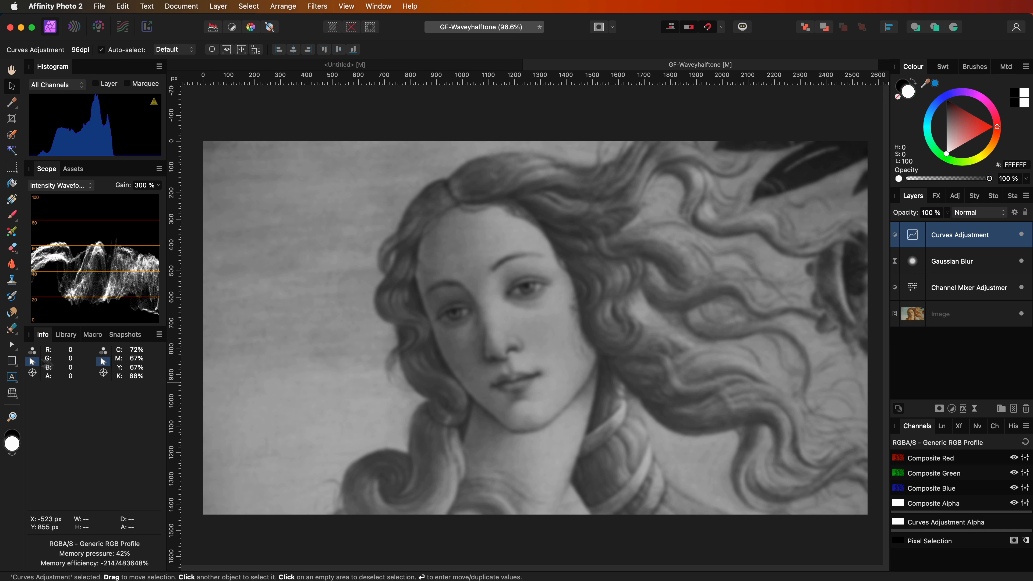
Draw a white rectangle over most of the portrait and give it a live Procedural Texture filter.
{"action": "left_click", "coordinate": [11, 361]}
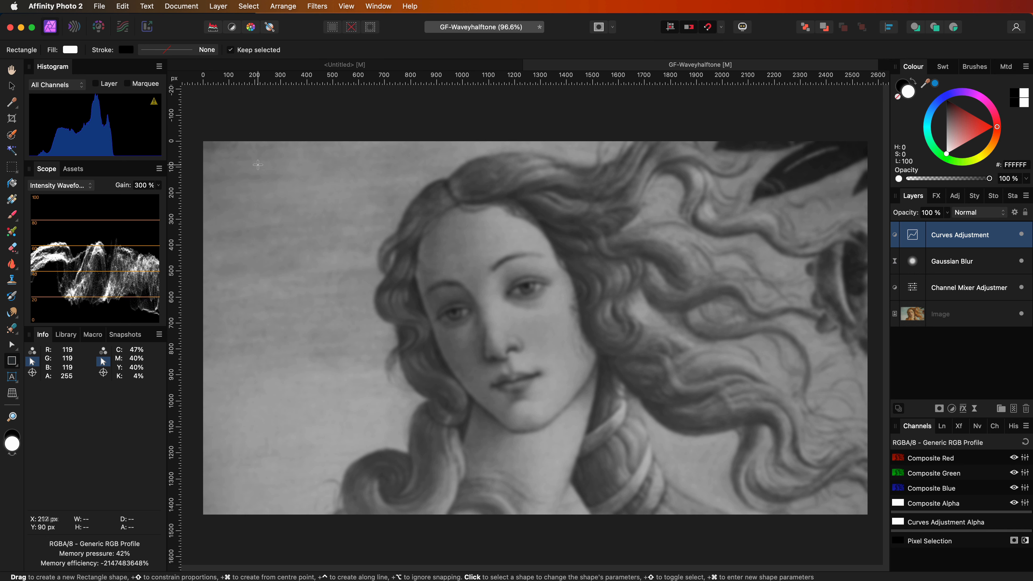
{"action": "left_click_drag", "start_coordinate": [231, 160], "coordinate": [834, 493]}
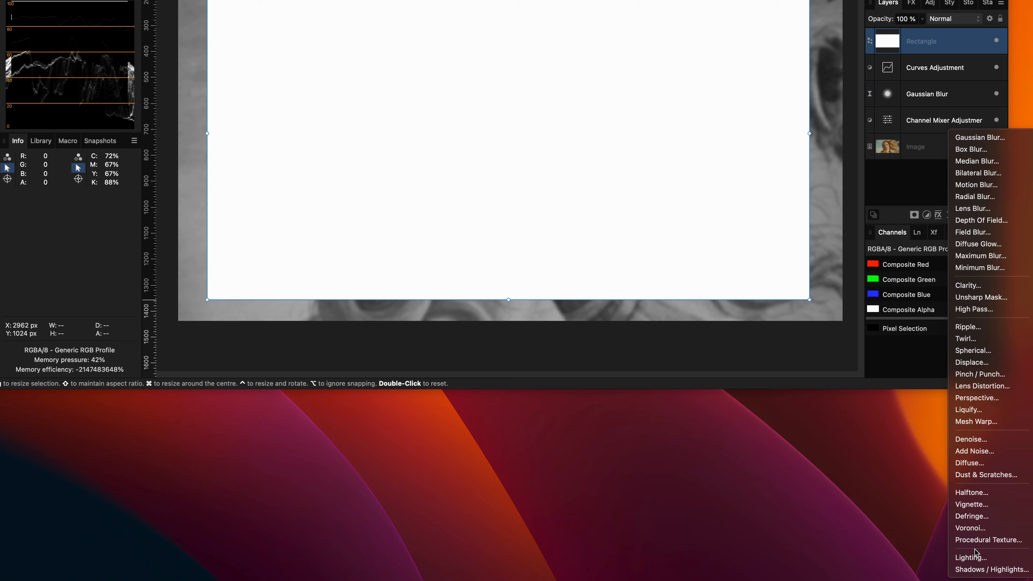
{"action": "left_click", "coordinate": [989, 540]}
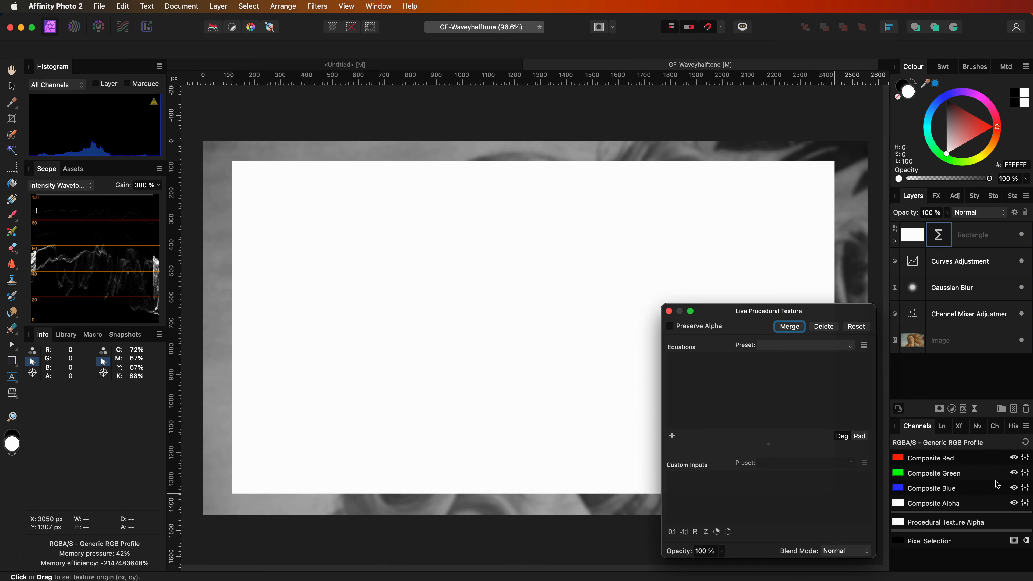
{"action": "mouse_move", "coordinate": [1001, 294]}
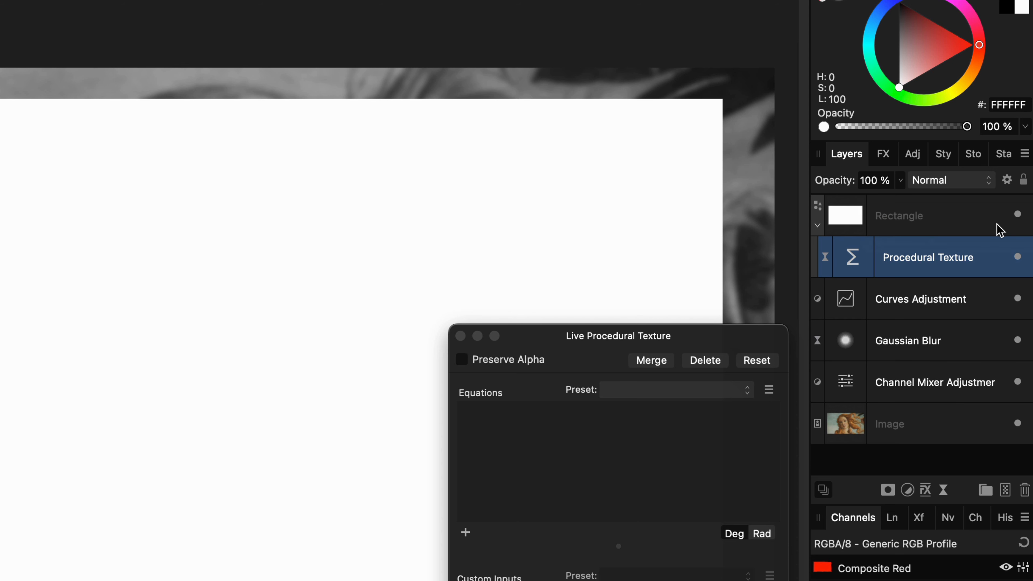
{"action": "mouse_move", "coordinate": [858, 234]}
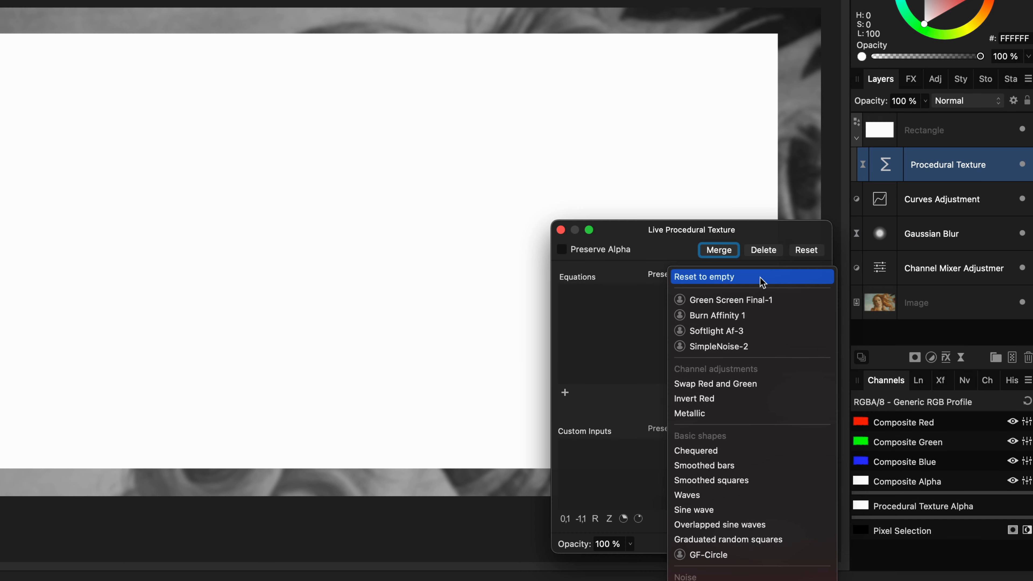
{"action": "mouse_move", "coordinate": [709, 502]}
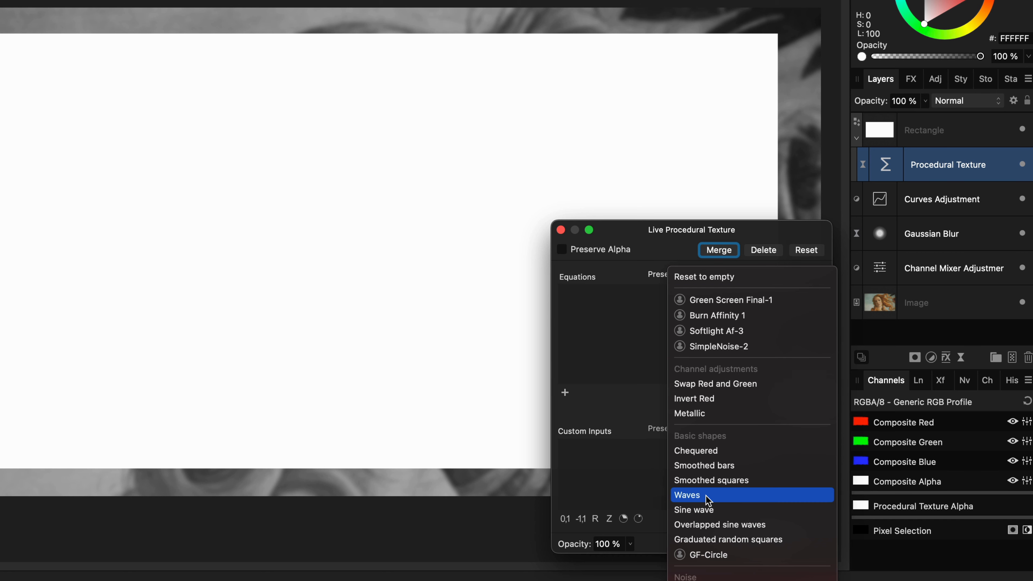
Fill the rectangle with the Waves procedural texture and tune the wave height slider.
{"action": "left_click", "coordinate": [686, 495]}
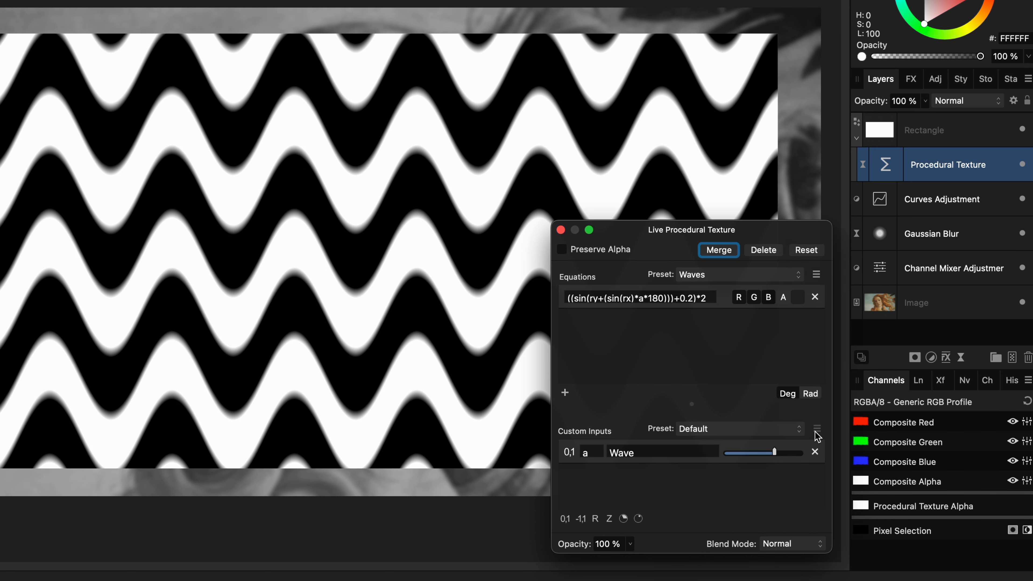
{"action": "left_click_drag", "start_coordinate": [774, 452], "coordinate": [739, 452]}
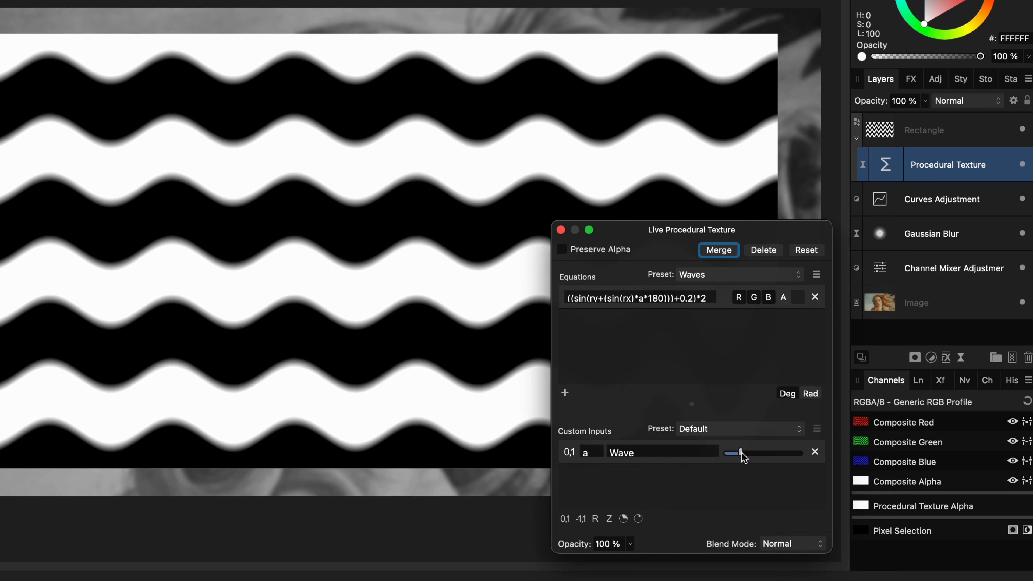
{"action": "left_click_drag", "start_coordinate": [740, 453], "coordinate": [768, 452]}
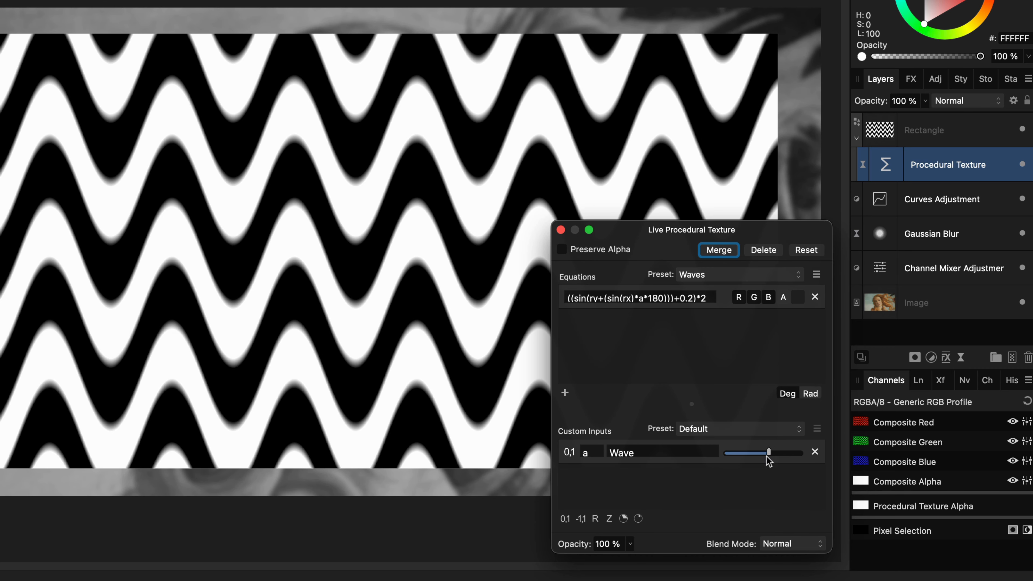
{"action": "left_click_drag", "start_coordinate": [767, 452], "coordinate": [757, 452]}
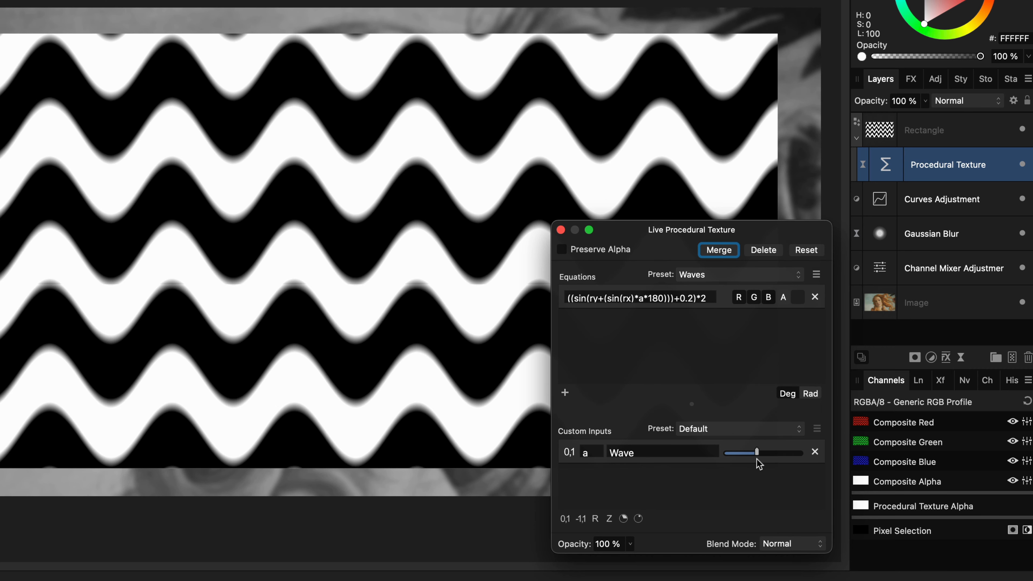
{"action": "left_click_drag", "start_coordinate": [755, 452], "coordinate": [774, 452]}
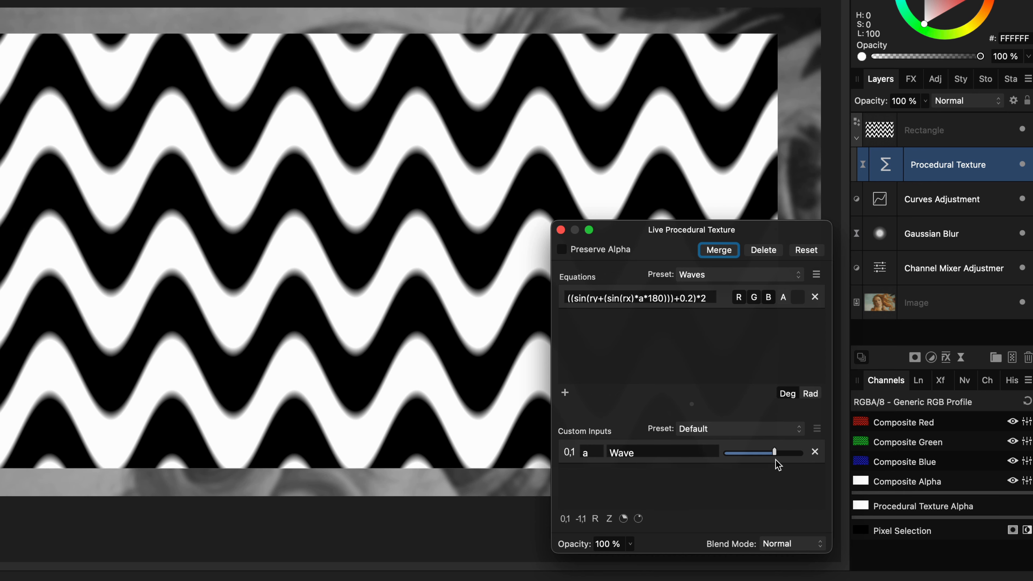
{"action": "mouse_move", "coordinate": [734, 286]}
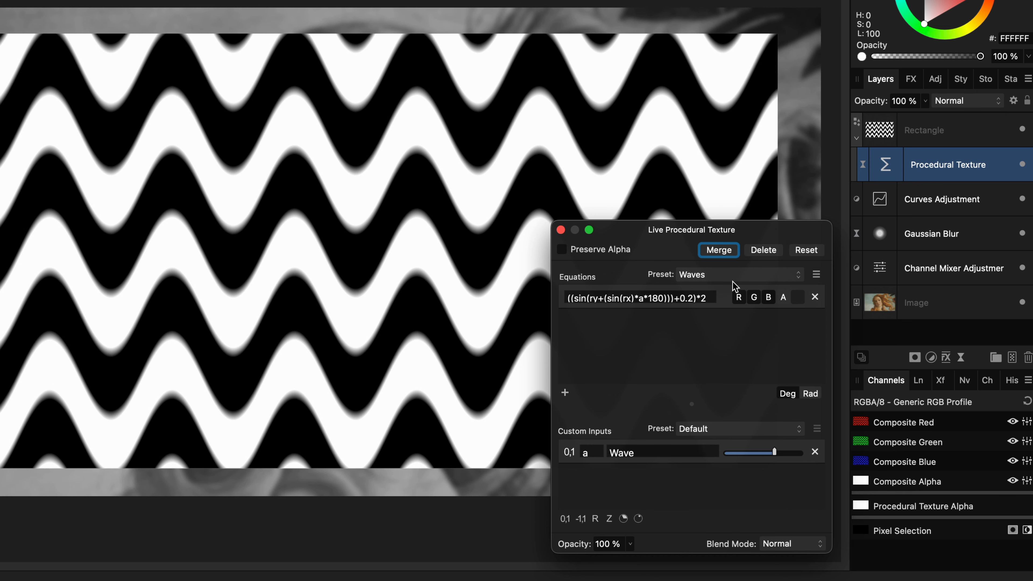
{"action": "left_click", "coordinate": [739, 274]}
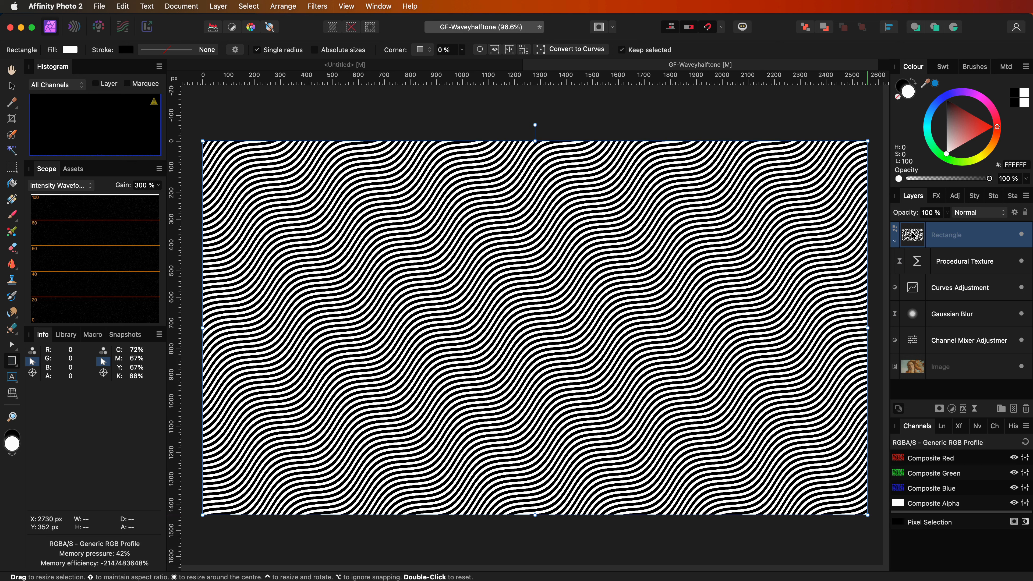
{"action": "mouse_move", "coordinate": [916, 257]}
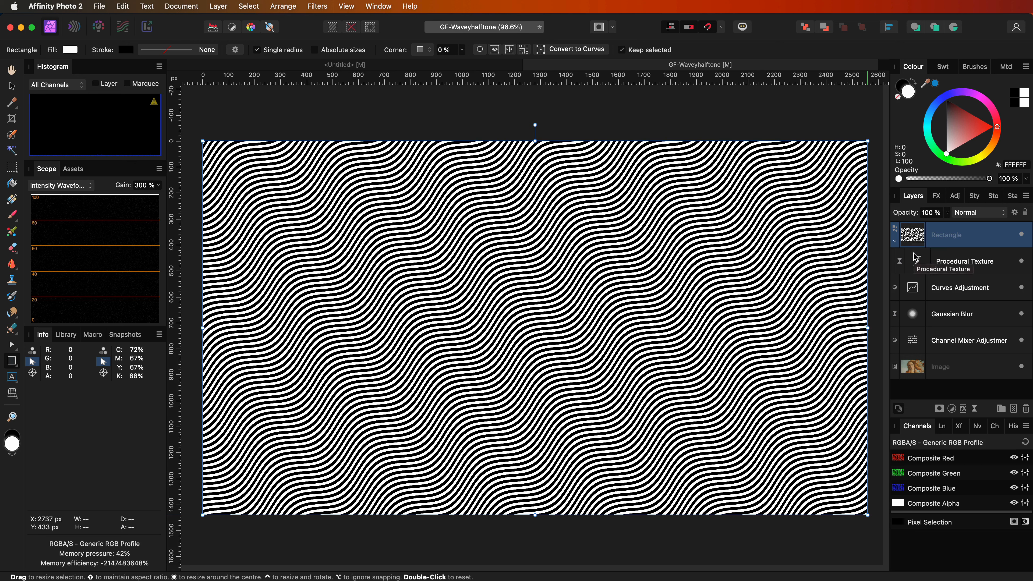
Set the textured rectangle layer's blend mode to Multiply.
{"action": "left_click", "coordinate": [979, 212]}
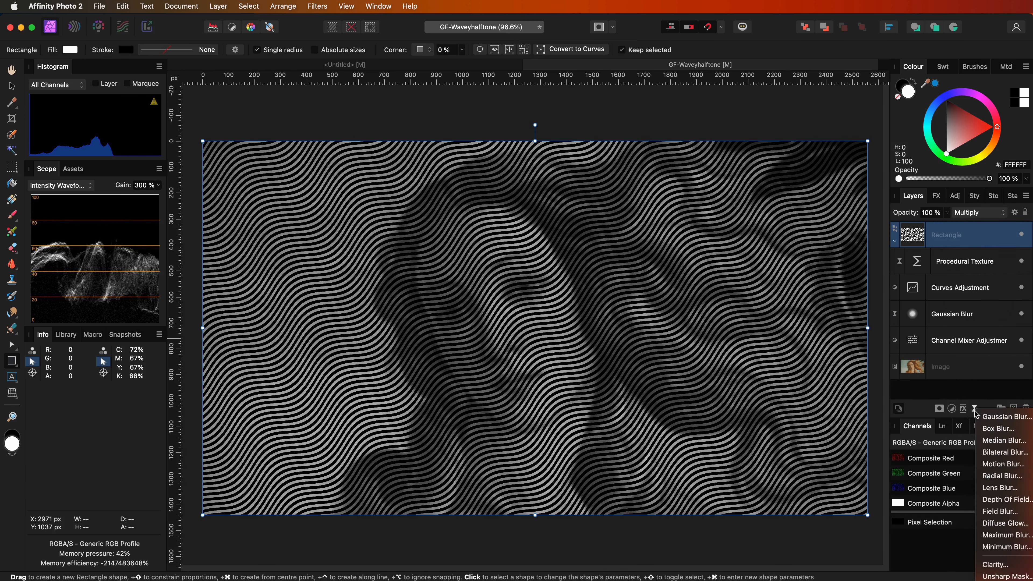
Blur the wavy-line rectangle with a live Gaussian Blur of about 7.7 px.
{"action": "left_click", "coordinate": [1007, 417]}
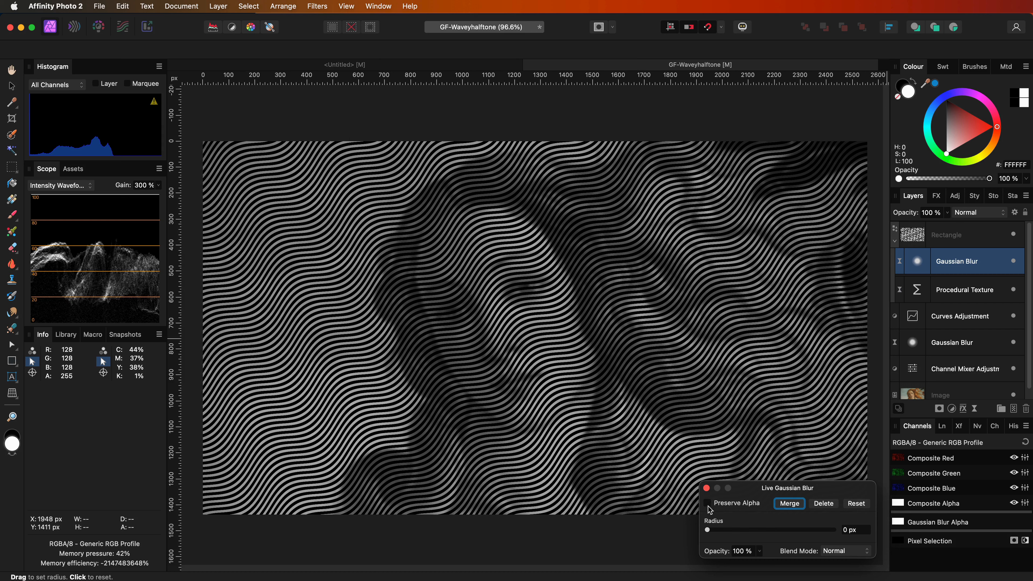
{"action": "left_click_drag", "start_coordinate": [724, 529], "coordinate": [719, 530]}
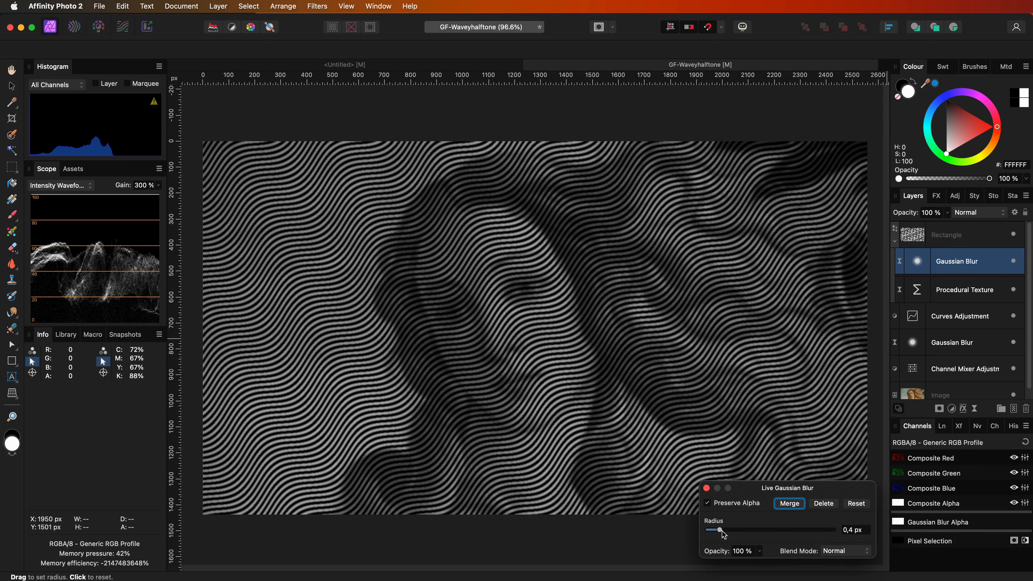
{"action": "left_click_drag", "start_coordinate": [710, 530], "coordinate": [755, 530]}
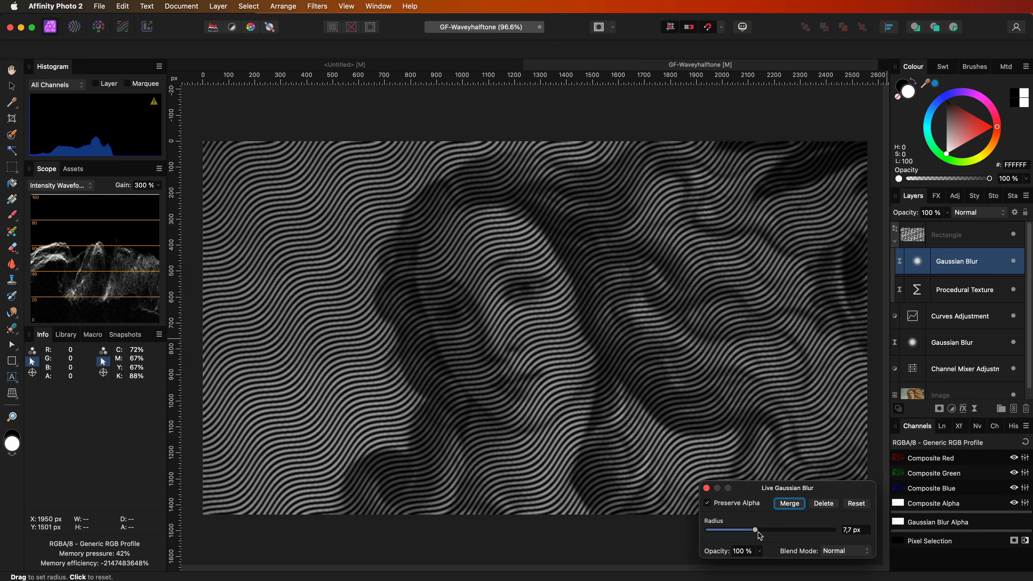
{"action": "left_click_drag", "start_coordinate": [754, 529], "coordinate": [739, 529]}
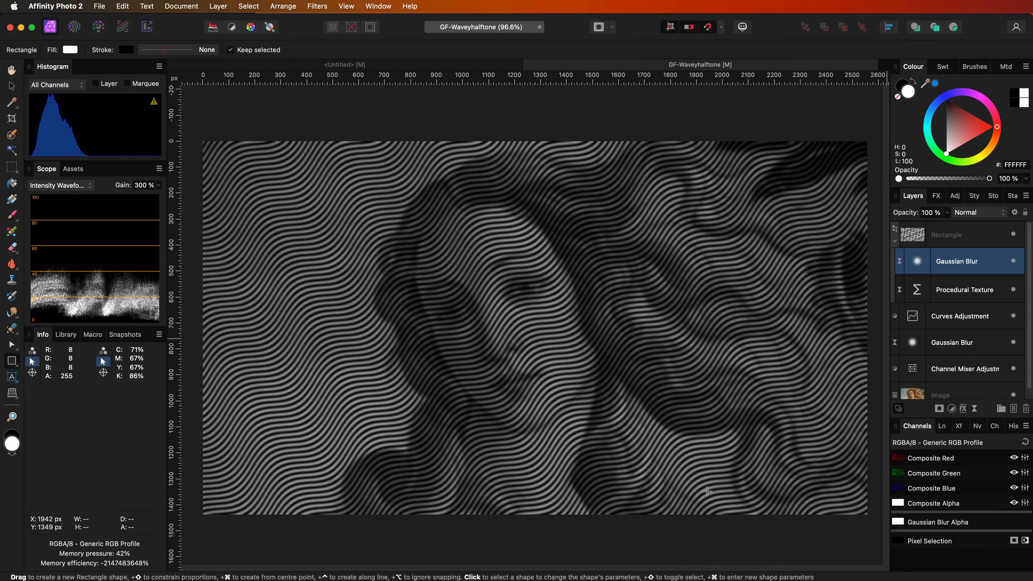
{"action": "left_click", "coordinate": [959, 235]}
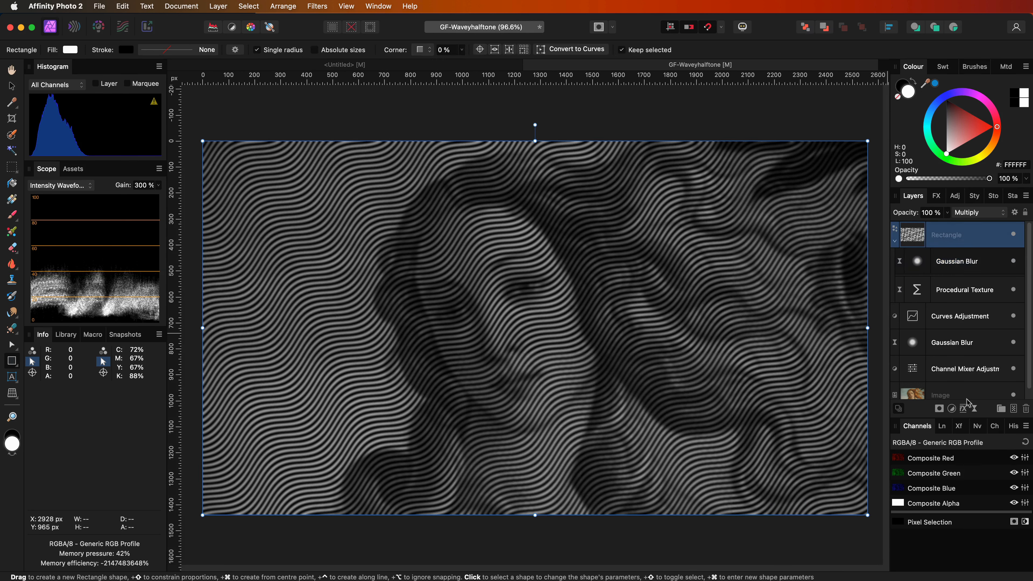
Add a Threshold adjustment on top and lower its cutoff to about 18%.
{"action": "left_click", "coordinate": [951, 408]}
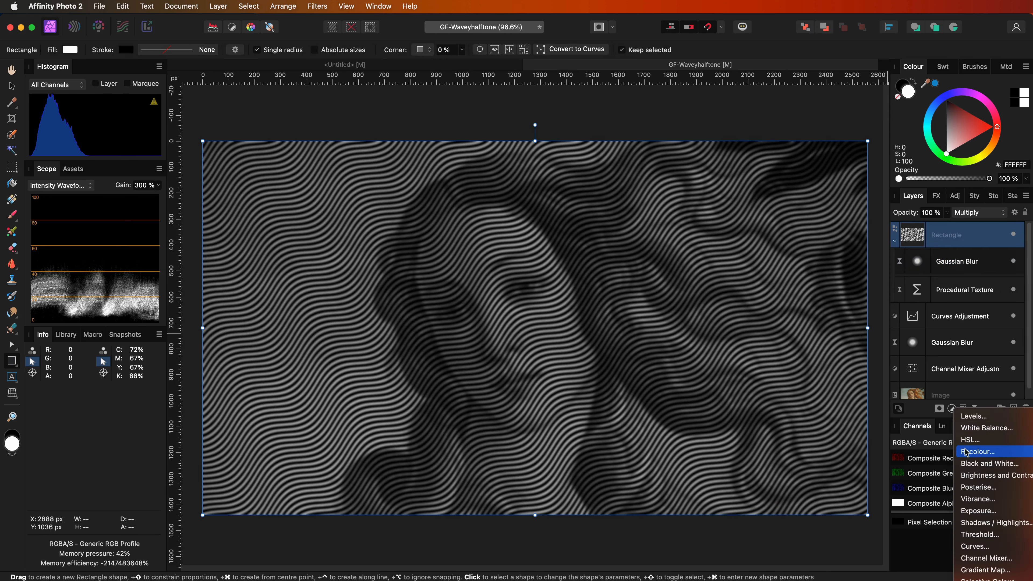
{"action": "mouse_move", "coordinate": [986, 535]}
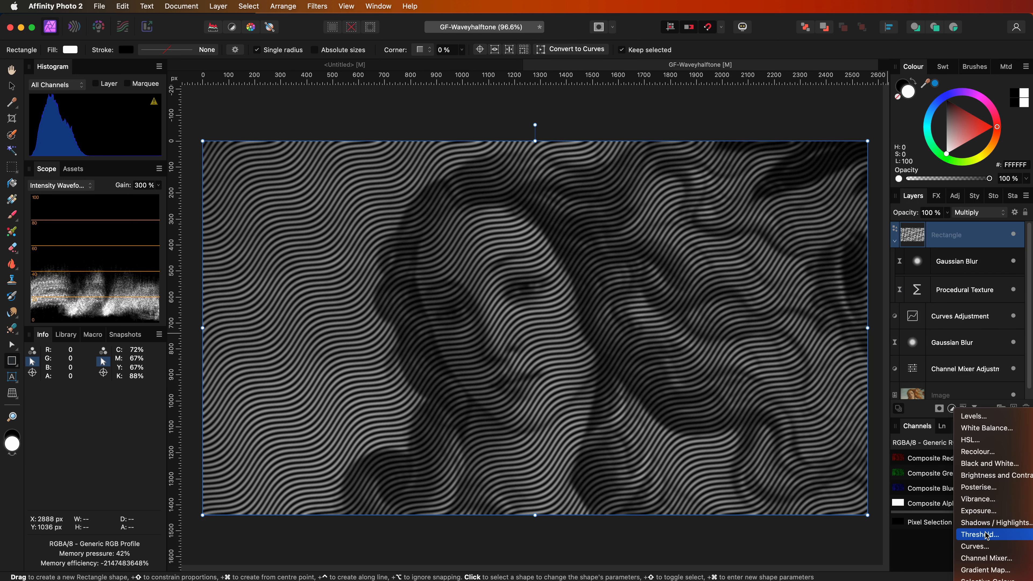
{"action": "left_click", "coordinate": [987, 535]}
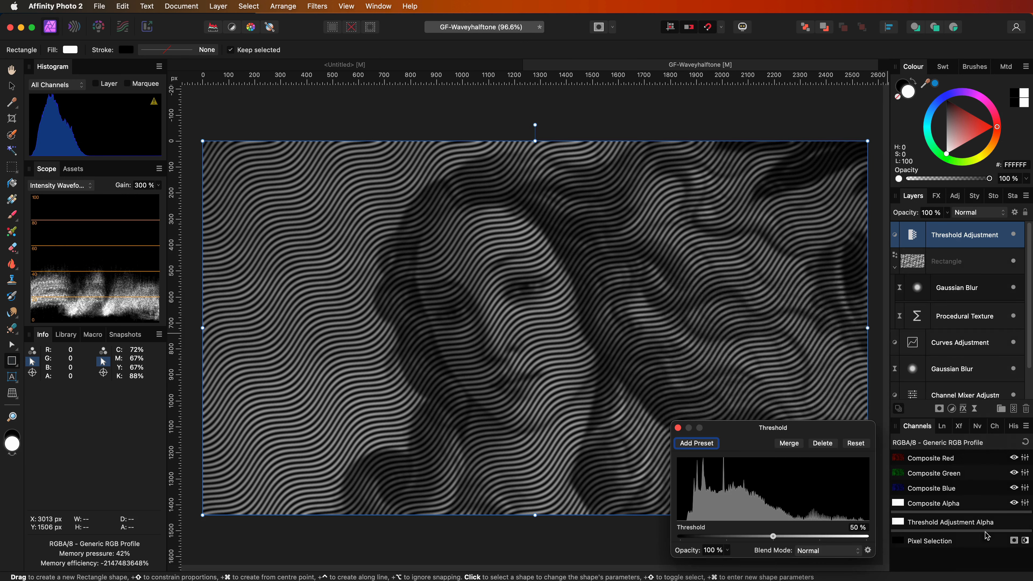
{"action": "left_click_drag", "start_coordinate": [774, 537], "coordinate": [770, 536]}
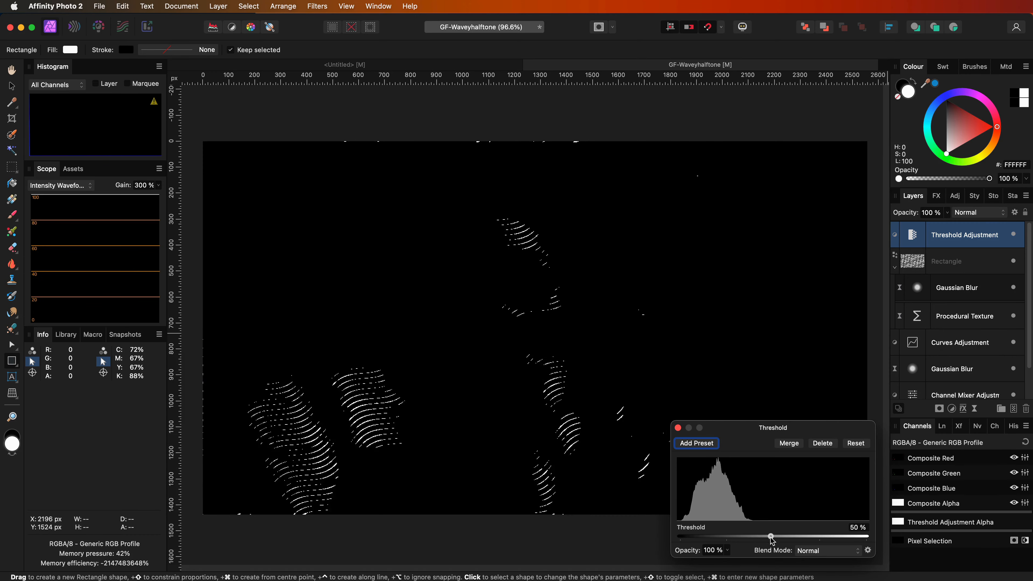
{"action": "left_click_drag", "start_coordinate": [771, 536], "coordinate": [715, 536]}
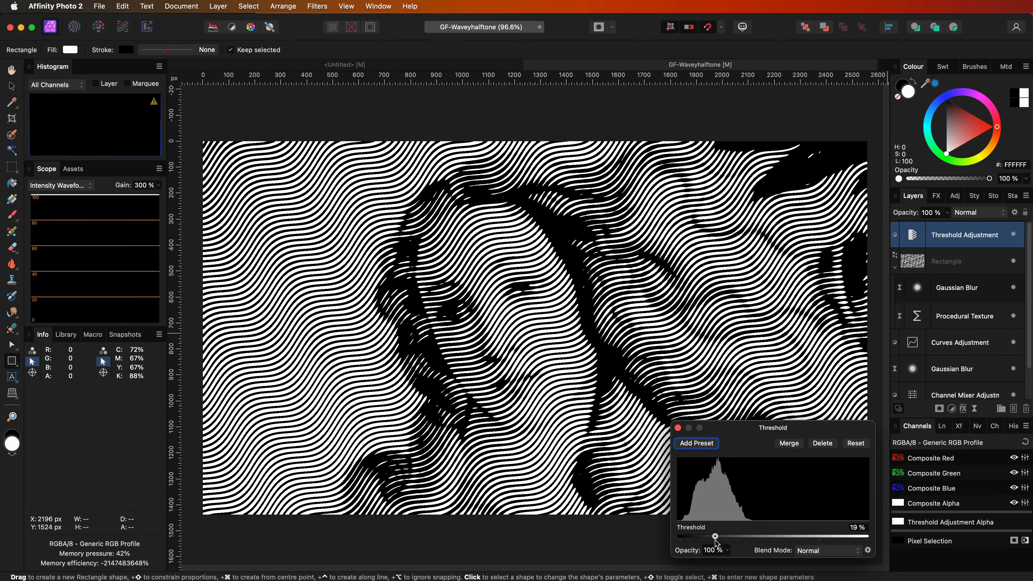
{"action": "left_click_drag", "start_coordinate": [716, 536], "coordinate": [695, 536]}
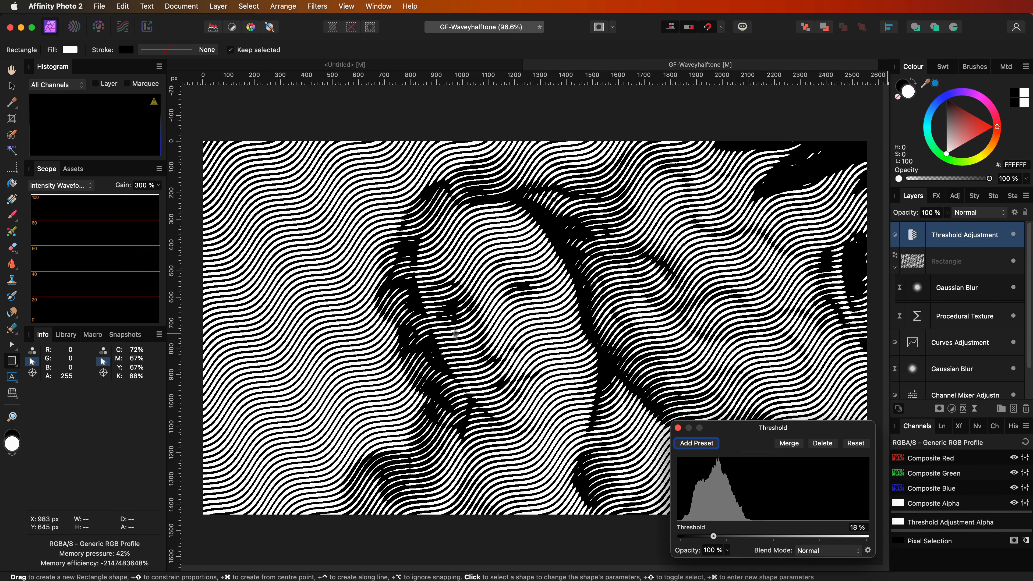
{"action": "scroll", "scroll_direction": "down", "scroll_amount": 3}
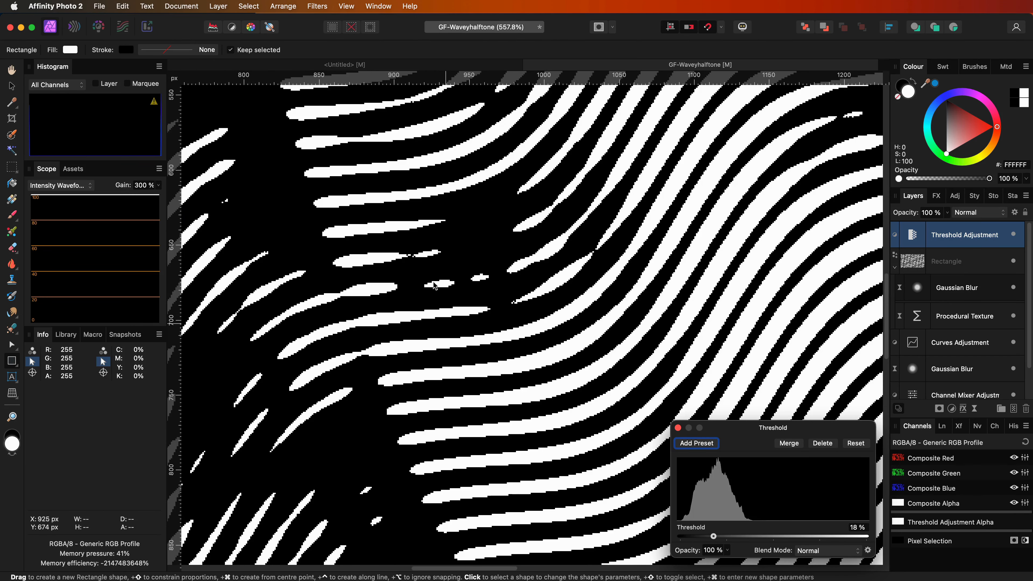
{"action": "mouse_move", "coordinate": [742, 545]}
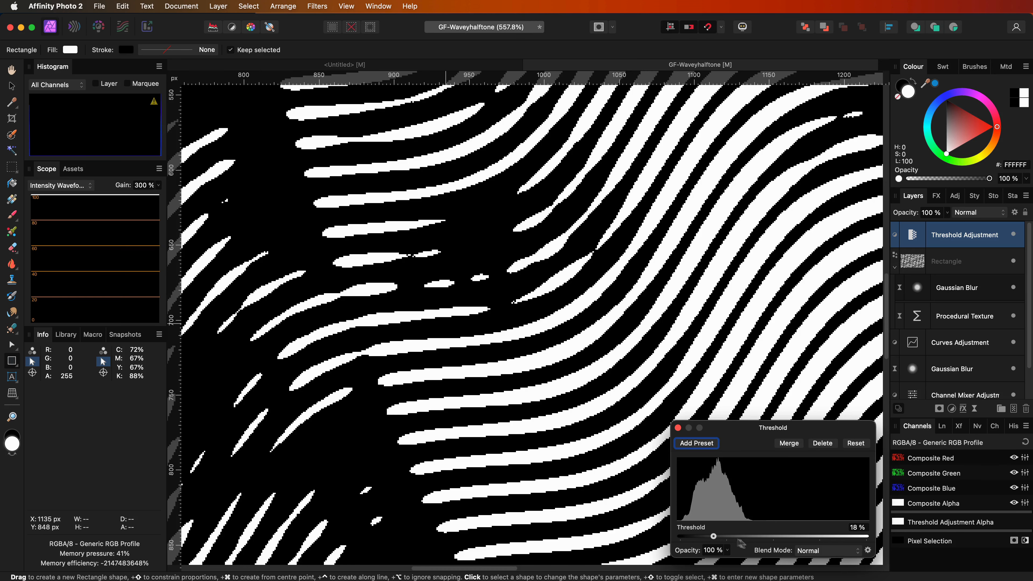
Try thresholds of 17%, 14% and 11%, then settle back near 18%.
{"action": "left_click_drag", "start_coordinate": [715, 536], "coordinate": [711, 535]}
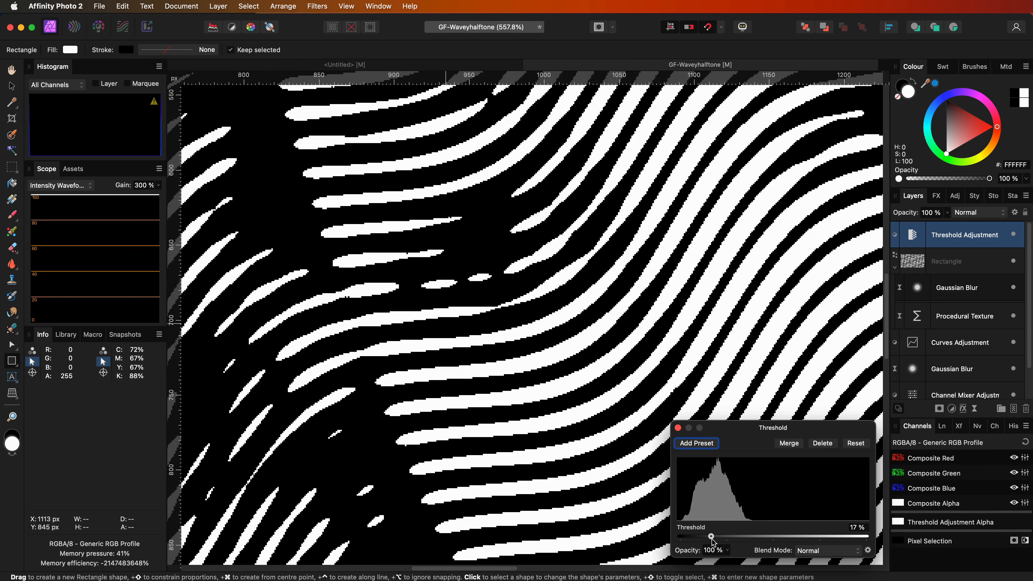
{"action": "left_click_drag", "start_coordinate": [711, 537], "coordinate": [705, 536]}
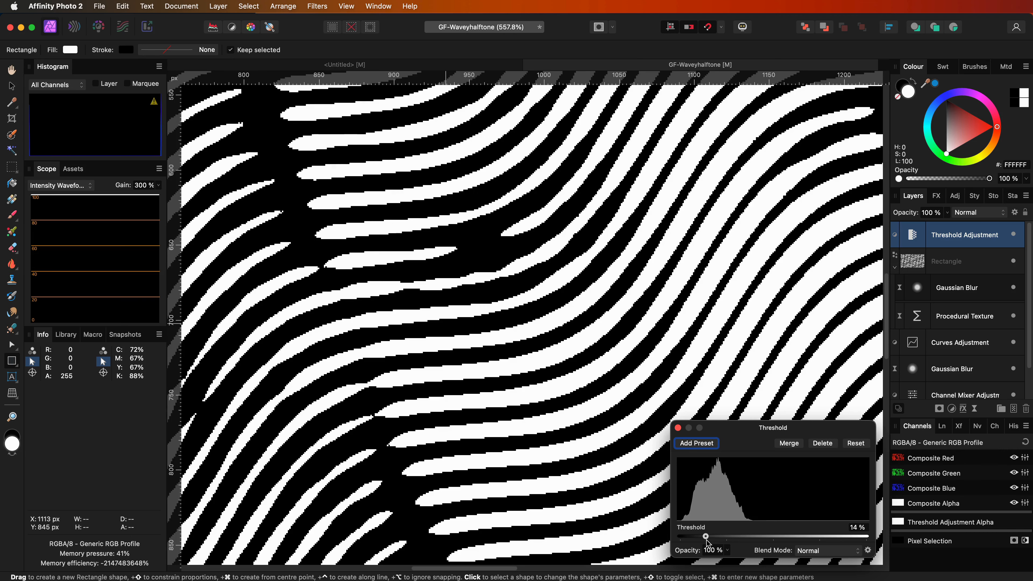
{"action": "left_click_drag", "start_coordinate": [708, 536], "coordinate": [698, 536]}
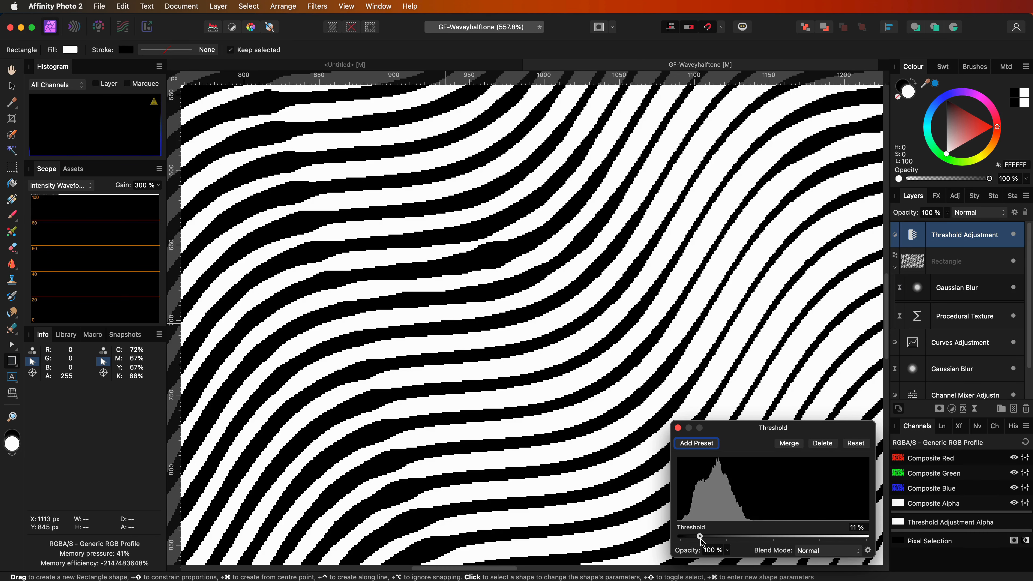
{"action": "left_click_drag", "start_coordinate": [699, 536], "coordinate": [716, 536]}
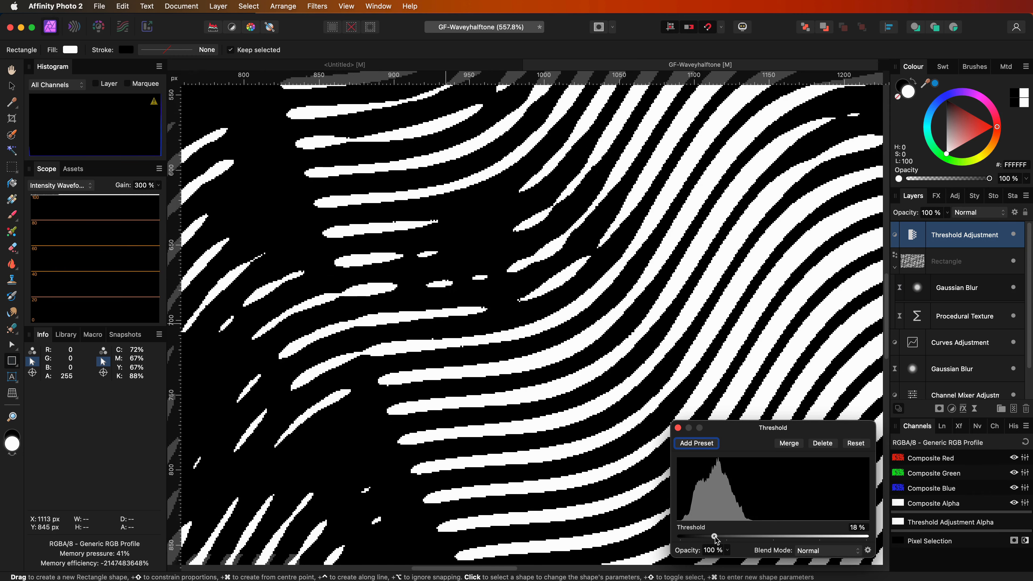
{"action": "left_click_drag", "start_coordinate": [715, 536], "coordinate": [710, 537]}
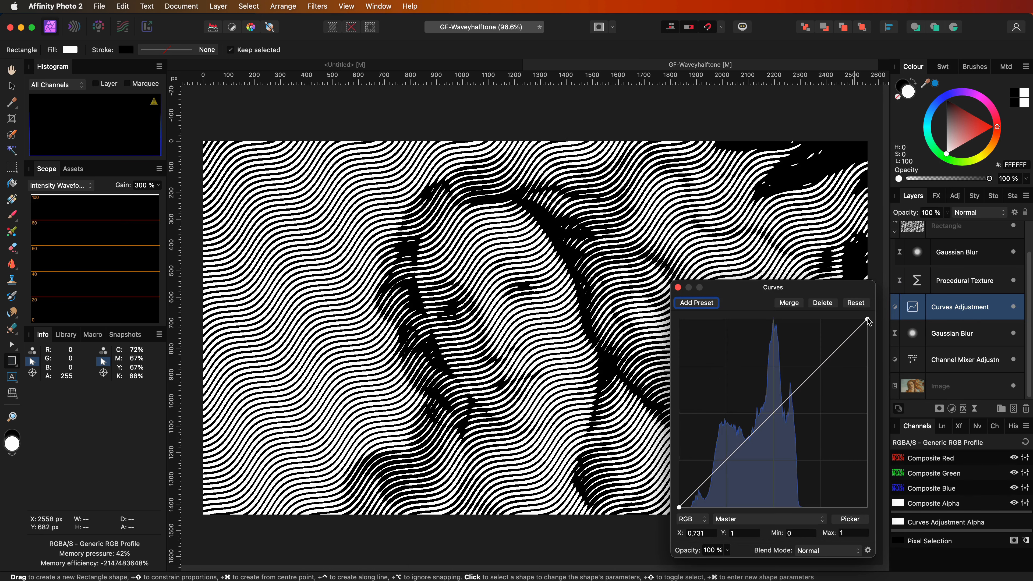
{"action": "mouse_move", "coordinate": [683, 511]}
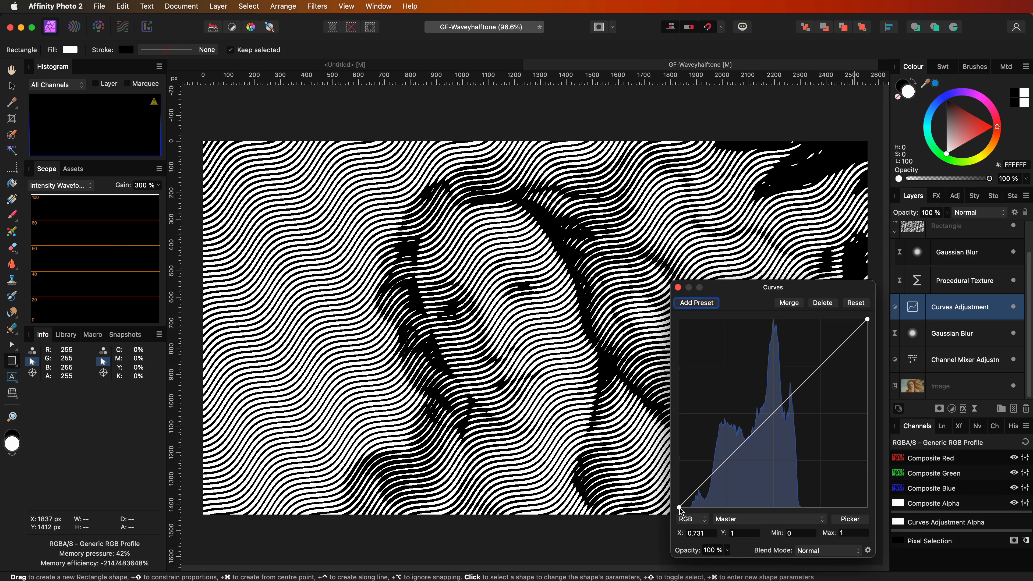
Lift the curve's shadow point, test the highlight end, then reset to a straight diagonal.
{"action": "left_click_drag", "start_coordinate": [678, 507], "coordinate": [679, 487]}
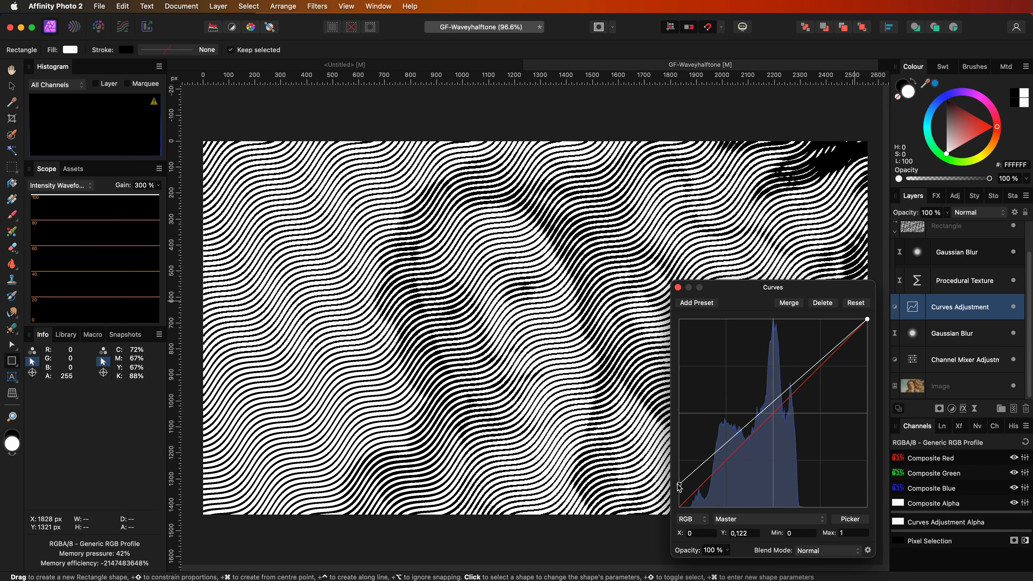
{"action": "left_click_drag", "start_coordinate": [679, 486], "coordinate": [678, 490]}
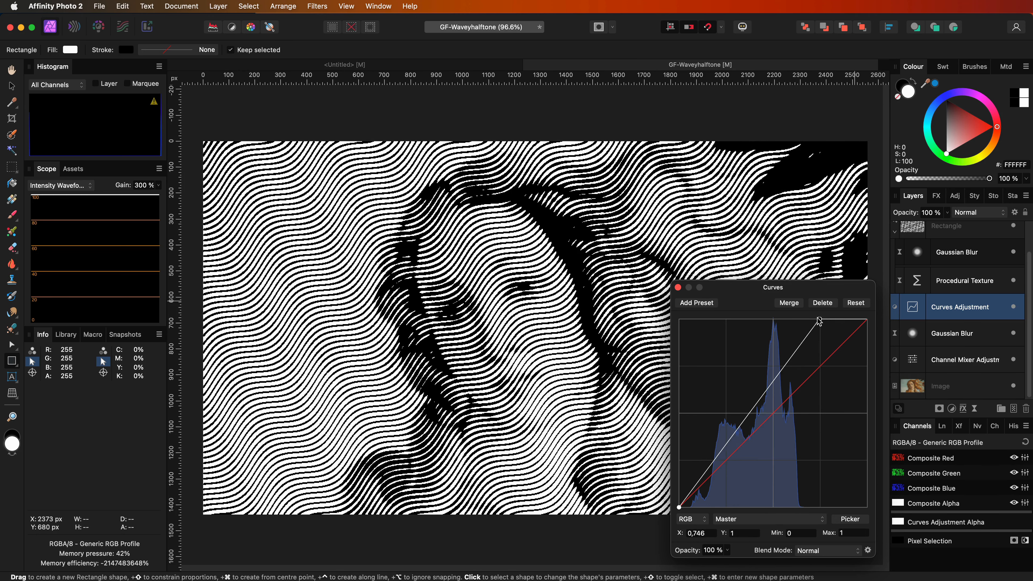
{"action": "left_click_drag", "start_coordinate": [818, 320], "coordinate": [815, 325]}
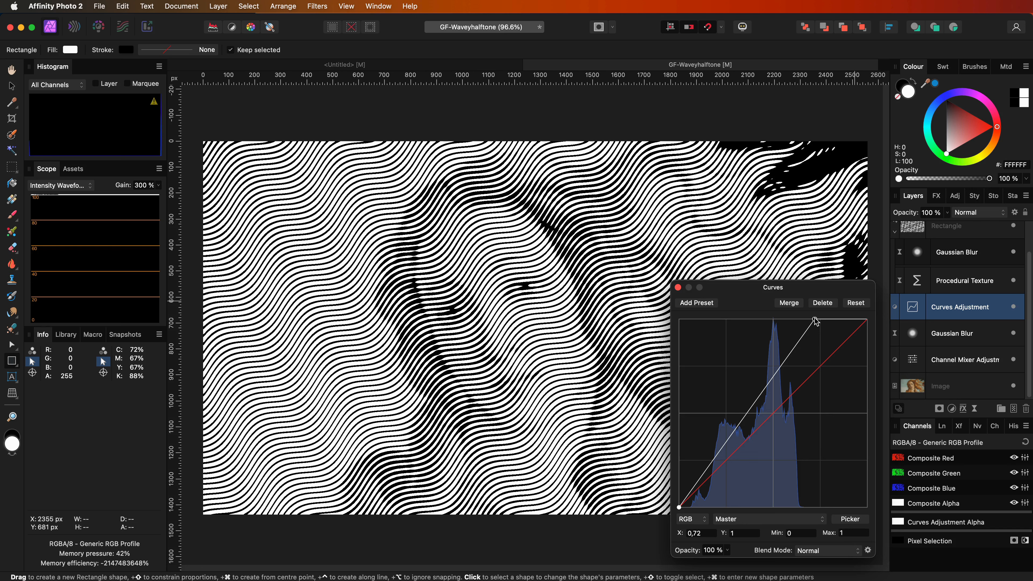
{"action": "left_click_drag", "start_coordinate": [816, 321], "coordinate": [863, 320]}
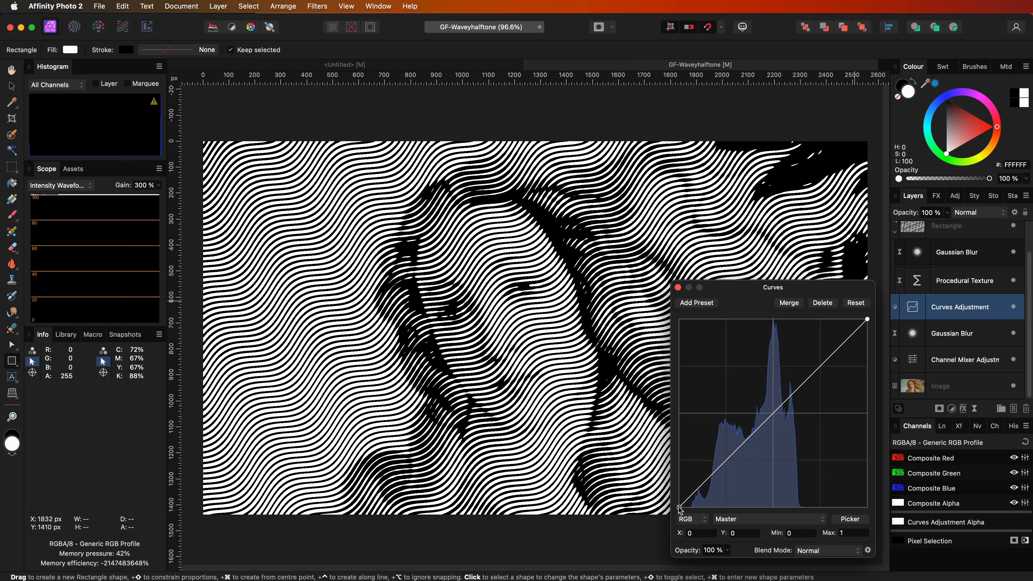
Lift the shadow point again and shape the darker tones so the face shows through.
{"action": "left_click_drag", "start_coordinate": [678, 508], "coordinate": [678, 461]}
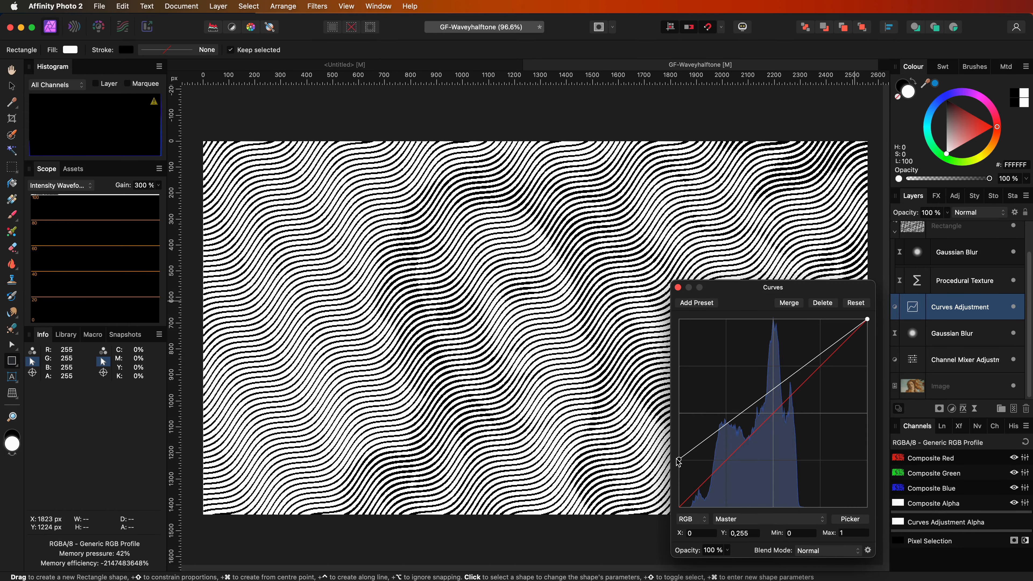
{"action": "left_click_drag", "start_coordinate": [679, 461], "coordinate": [678, 463]}
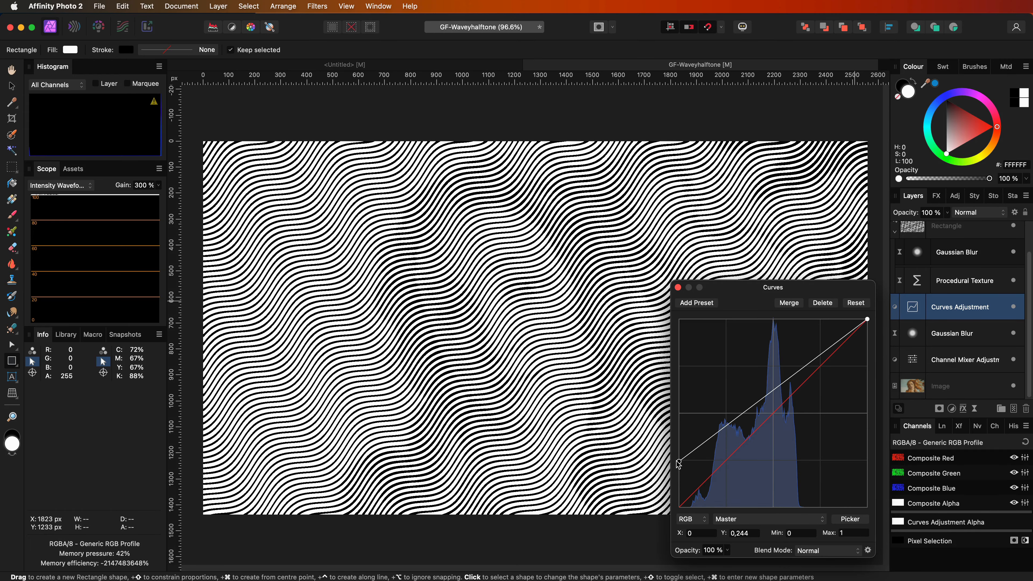
{"action": "left_click_drag", "start_coordinate": [678, 460], "coordinate": [708, 461]}
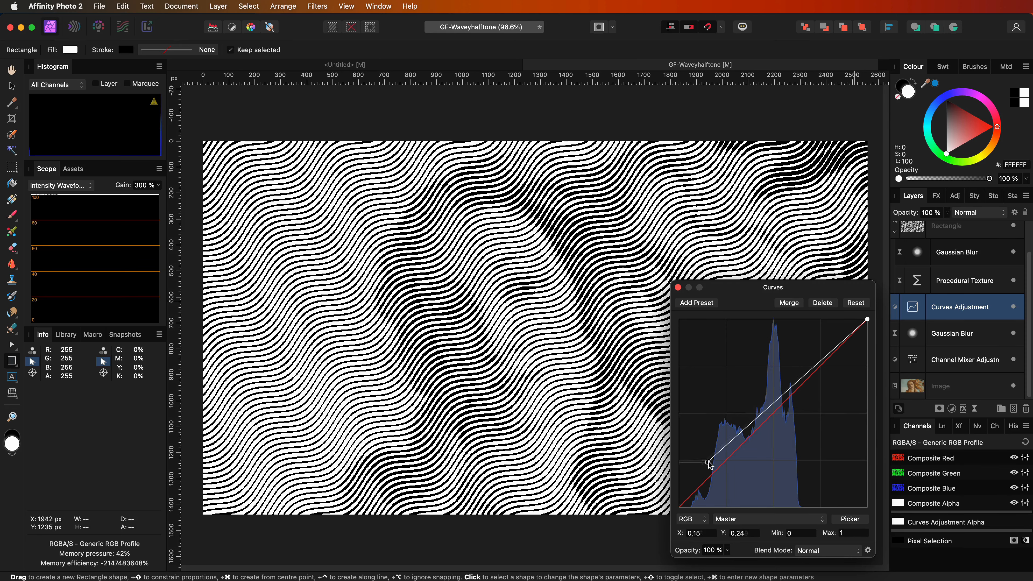
{"action": "left_click_drag", "start_coordinate": [708, 463], "coordinate": [725, 461]}
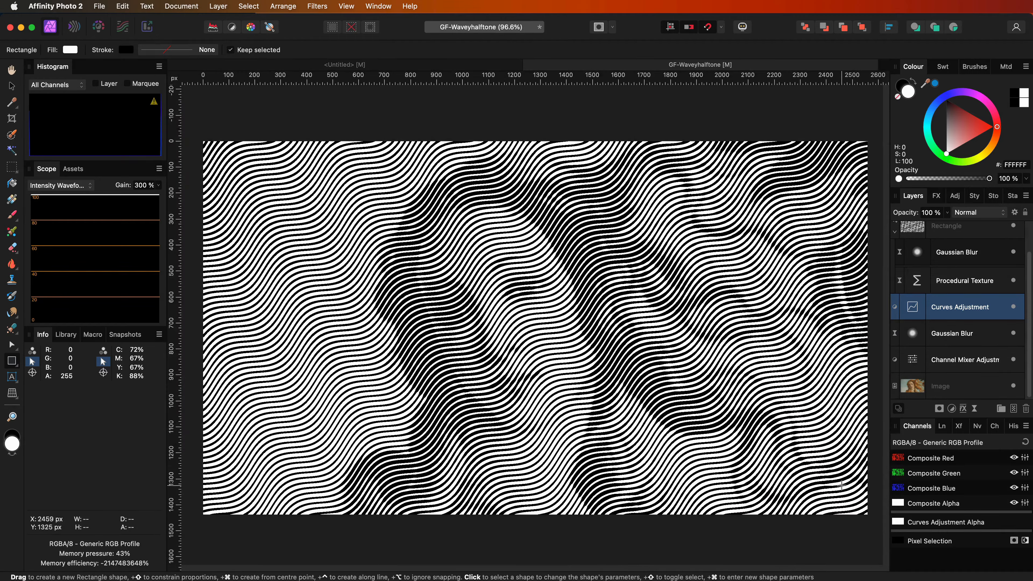
Reopen the portrait's Gaussian Blur and push the radius up through about 9 px and beyond.
{"action": "left_click", "coordinate": [952, 333]}
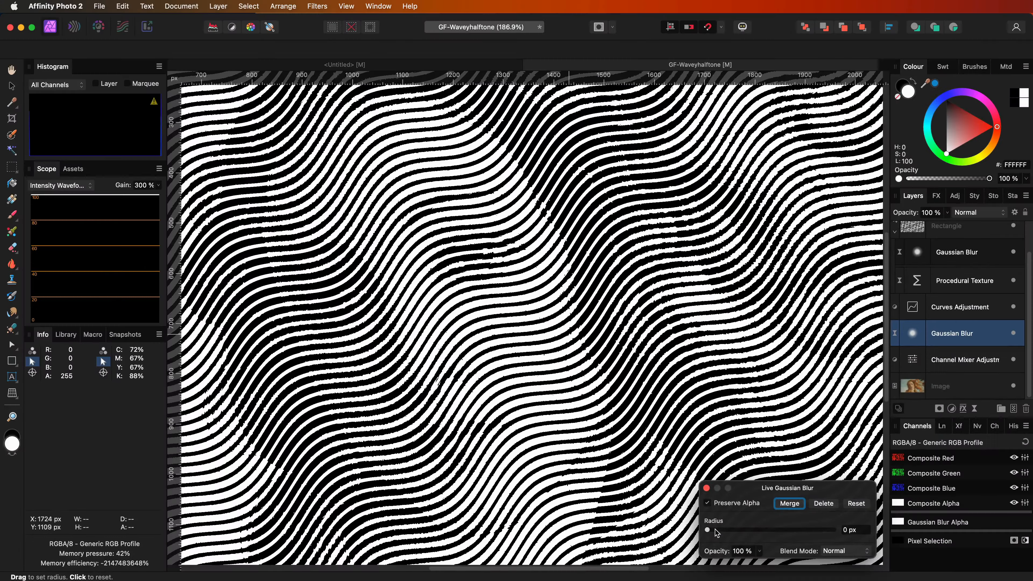
{"action": "left_click_drag", "start_coordinate": [708, 531], "coordinate": [718, 531]}
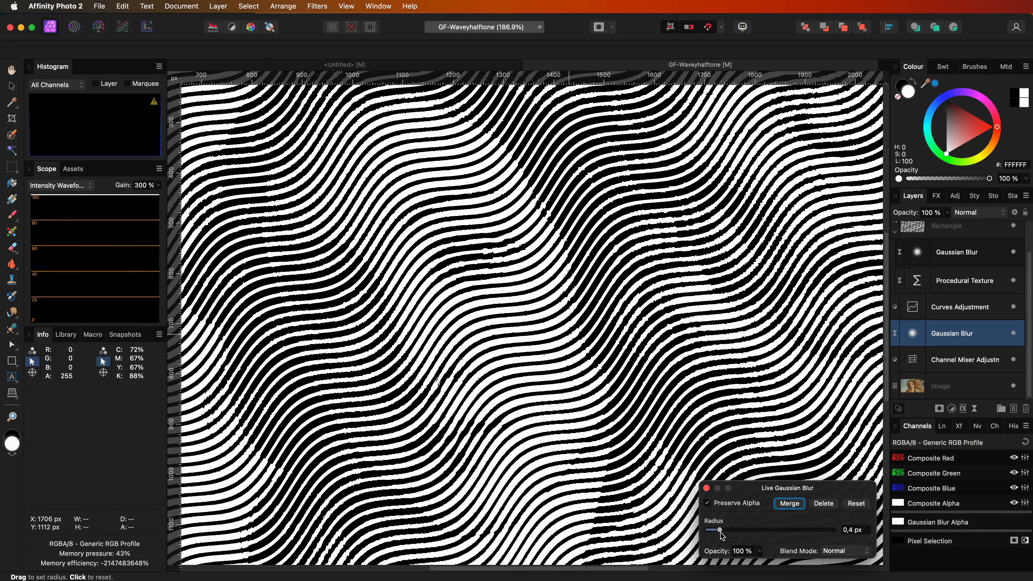
{"action": "left_click_drag", "start_coordinate": [718, 529], "coordinate": [731, 530]}
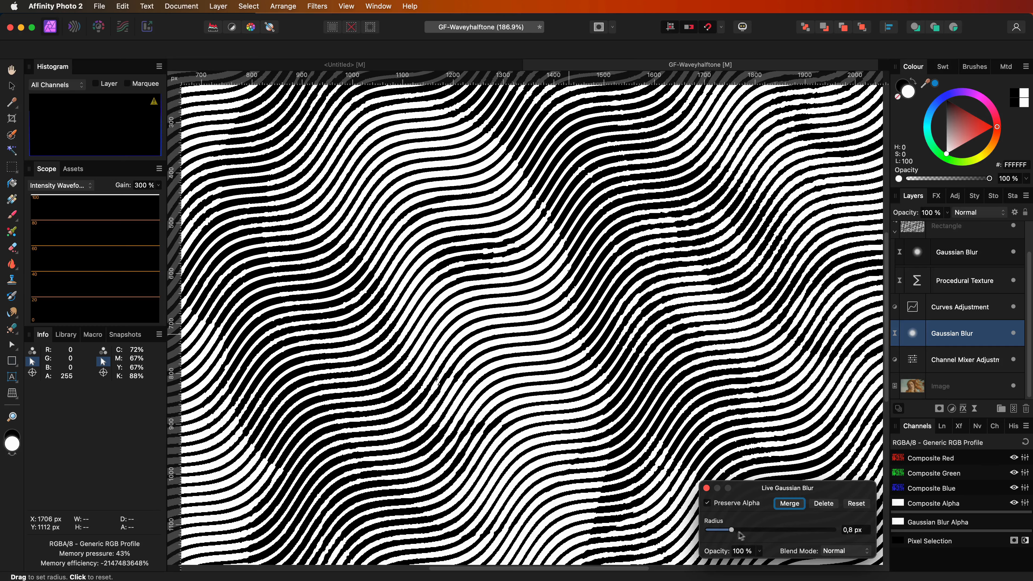
{"action": "left_click_drag", "start_coordinate": [731, 529], "coordinate": [749, 530]}
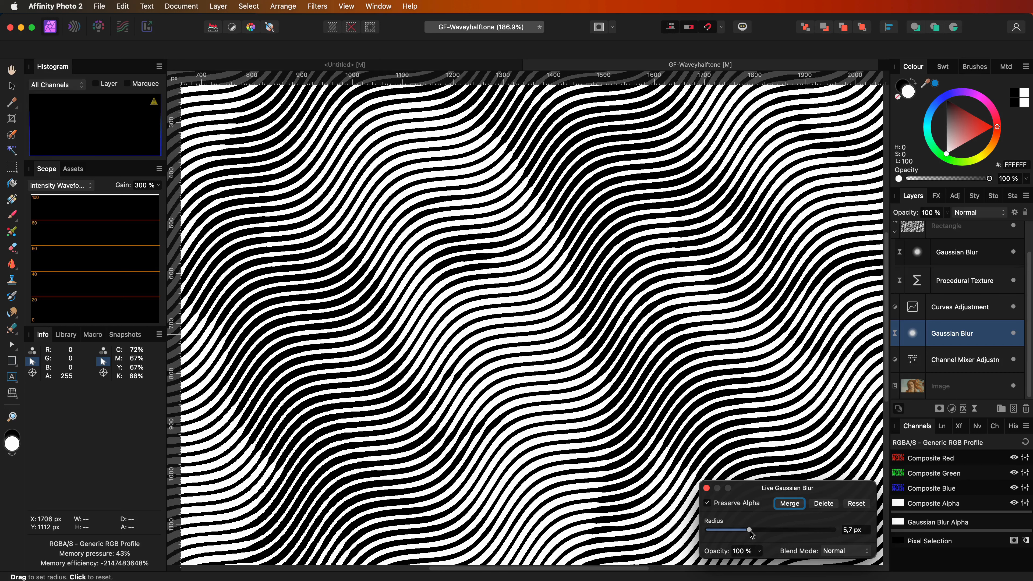
{"action": "left_click_drag", "start_coordinate": [749, 529], "coordinate": [761, 530]}
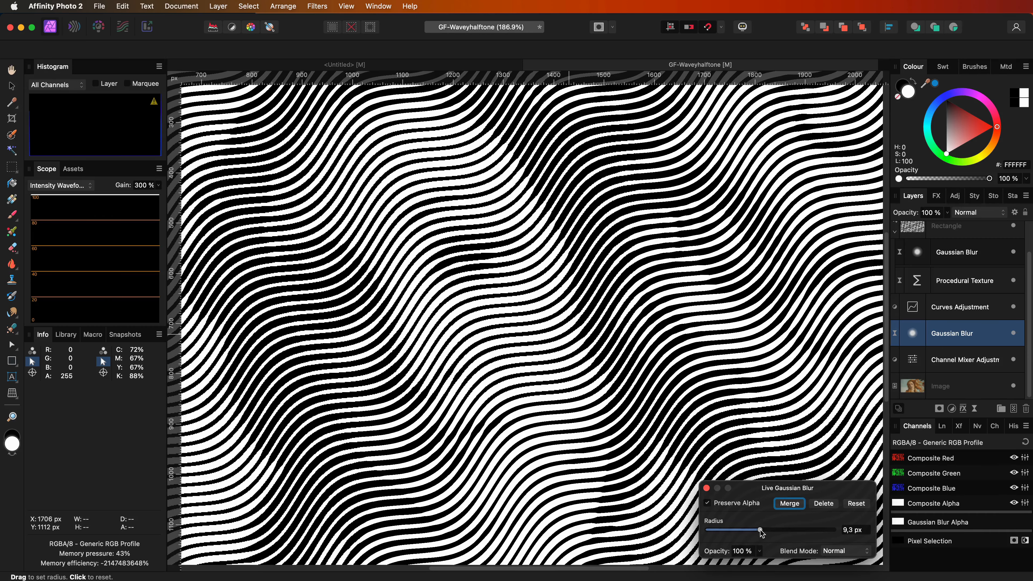
{"action": "left_click_drag", "start_coordinate": [760, 530], "coordinate": [804, 530]}
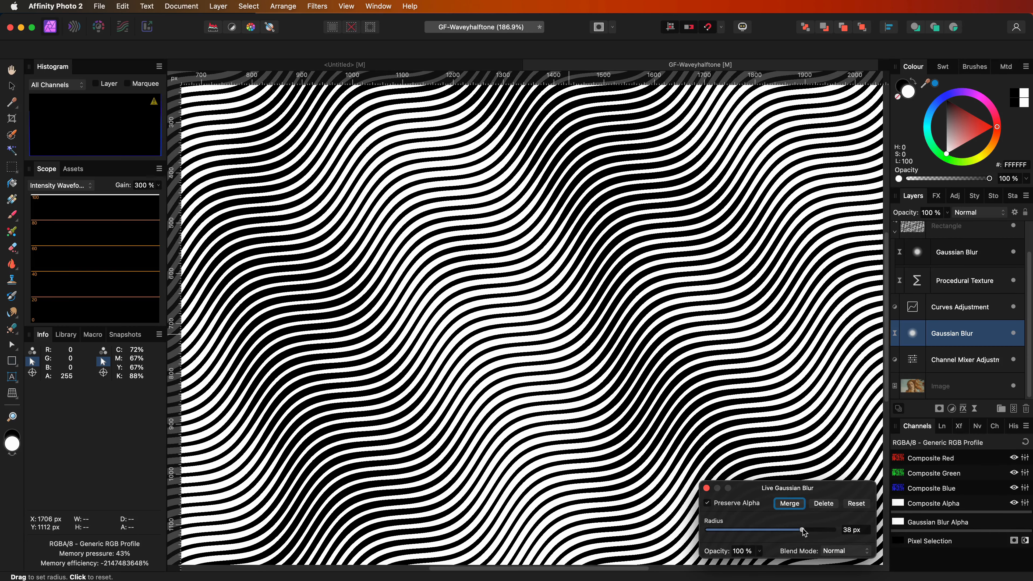
Bring the portrait blur back down to settle around 5 px.
{"action": "left_click_drag", "start_coordinate": [802, 530], "coordinate": [794, 531]}
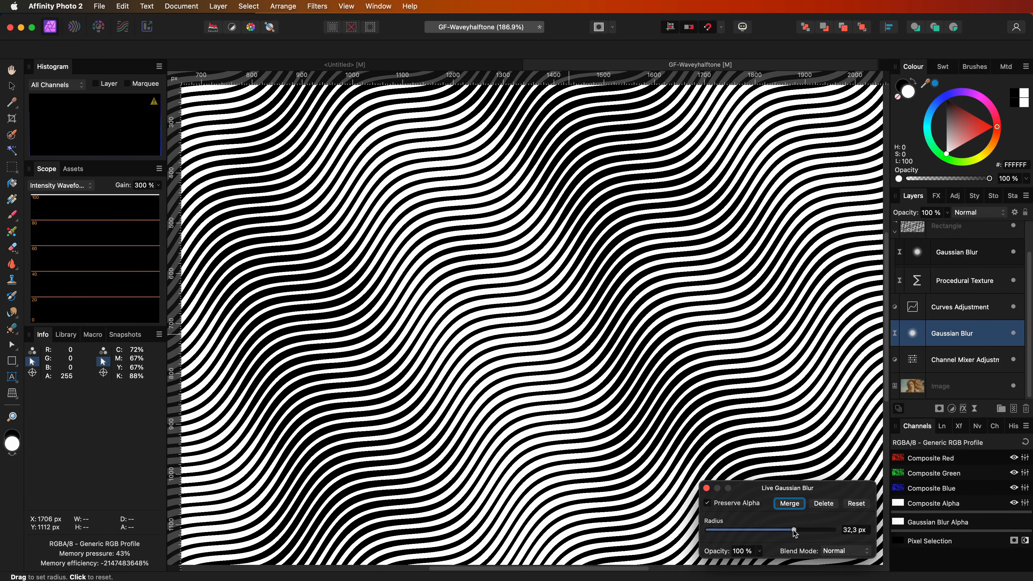
{"action": "left_click_drag", "start_coordinate": [794, 530], "coordinate": [762, 530]}
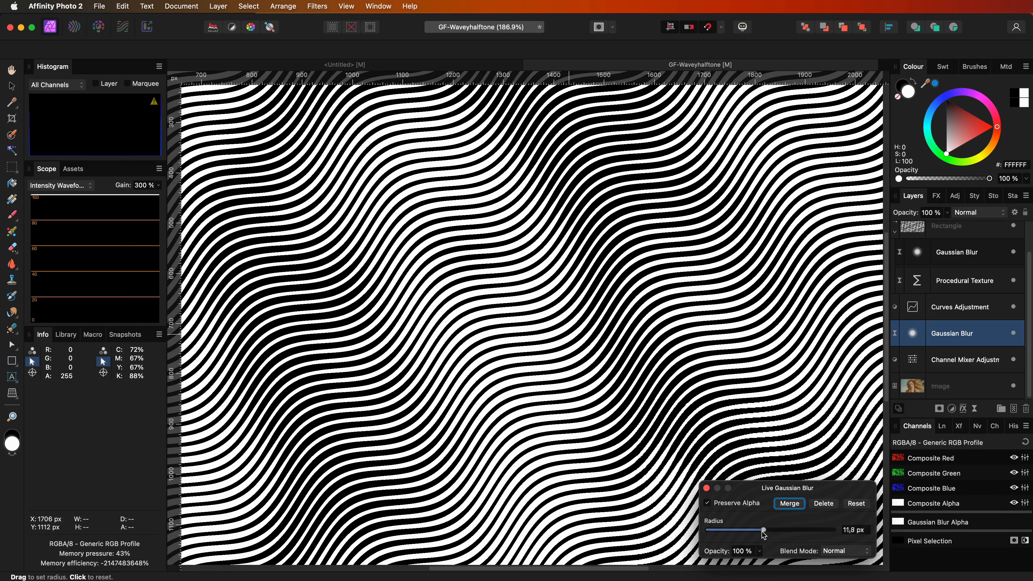
{"action": "left_click_drag", "start_coordinate": [763, 531], "coordinate": [748, 531]}
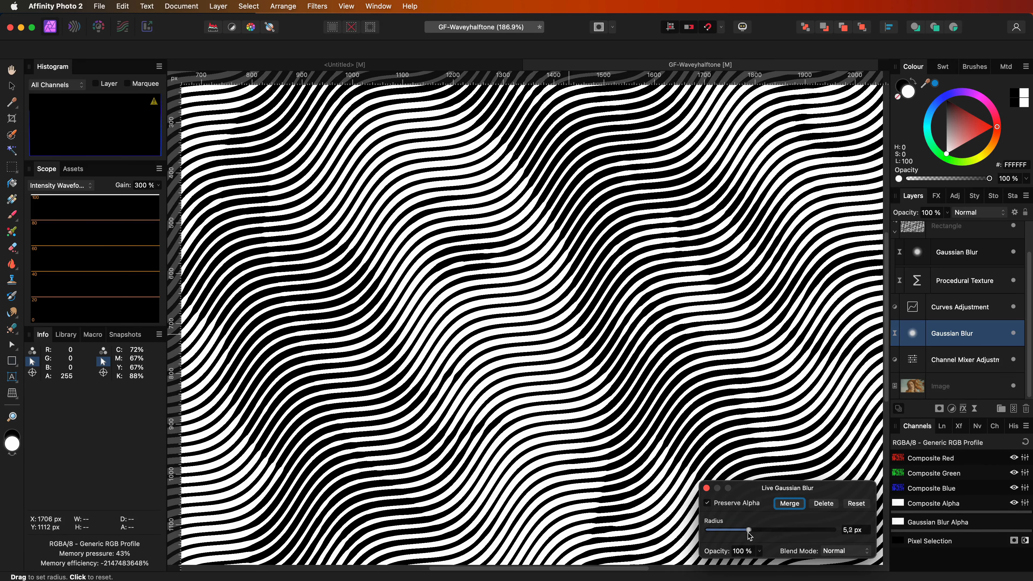
{"action": "left_click", "coordinate": [789, 503]}
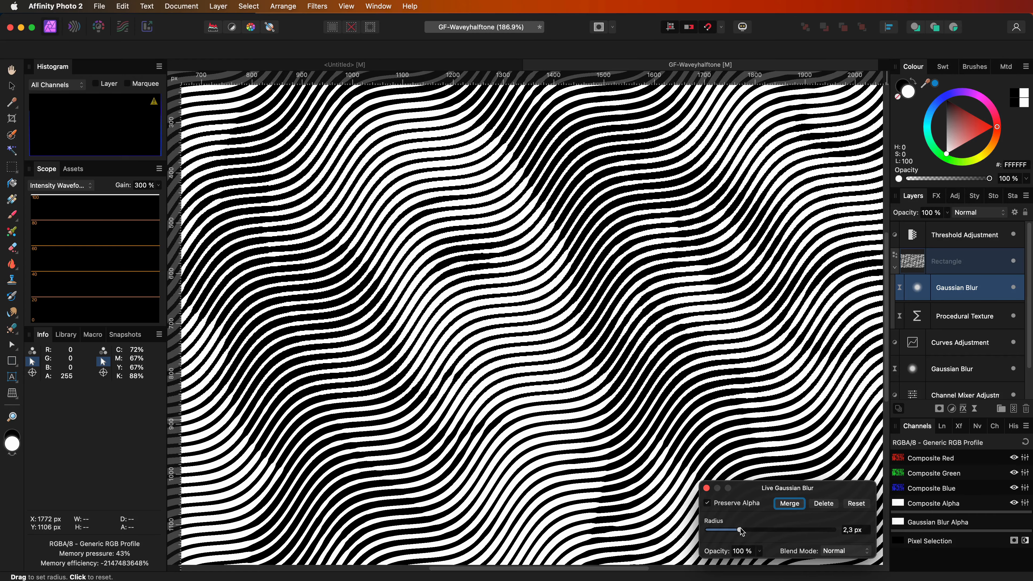
Set the Threshold near 18% and raise the stripe texture's Gaussian Blur to about 3.7 px.
{"action": "left_click_drag", "start_coordinate": [741, 528], "coordinate": [725, 529]}
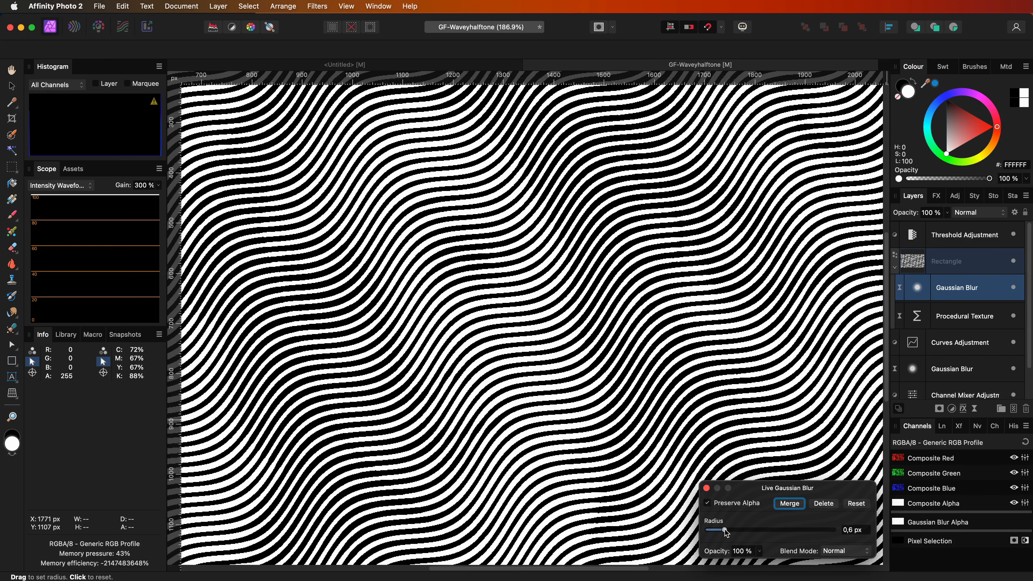
{"action": "left_click_drag", "start_coordinate": [725, 531], "coordinate": [713, 530]}
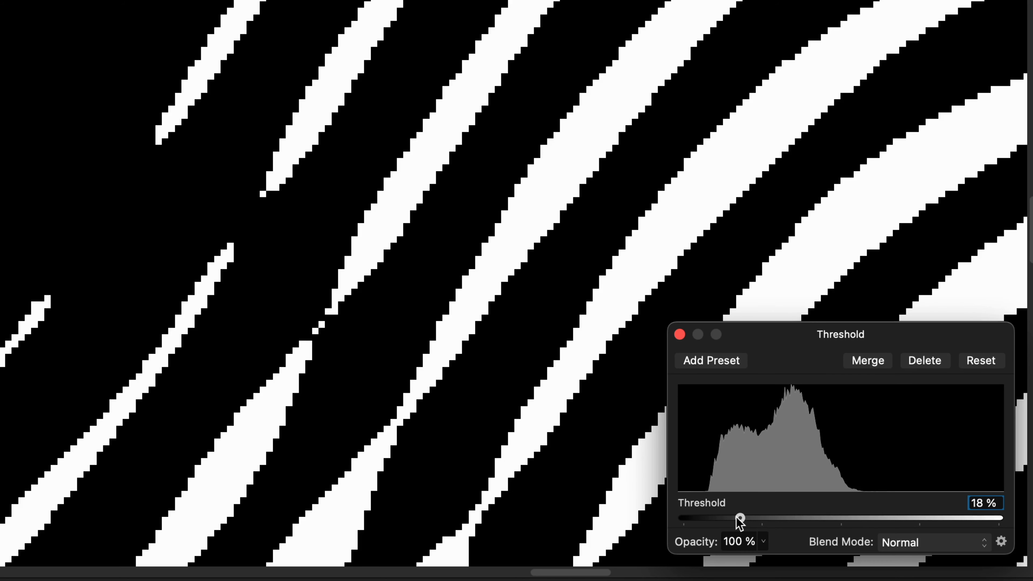
{"action": "left_click_drag", "start_coordinate": [739, 517], "coordinate": [736, 517]}
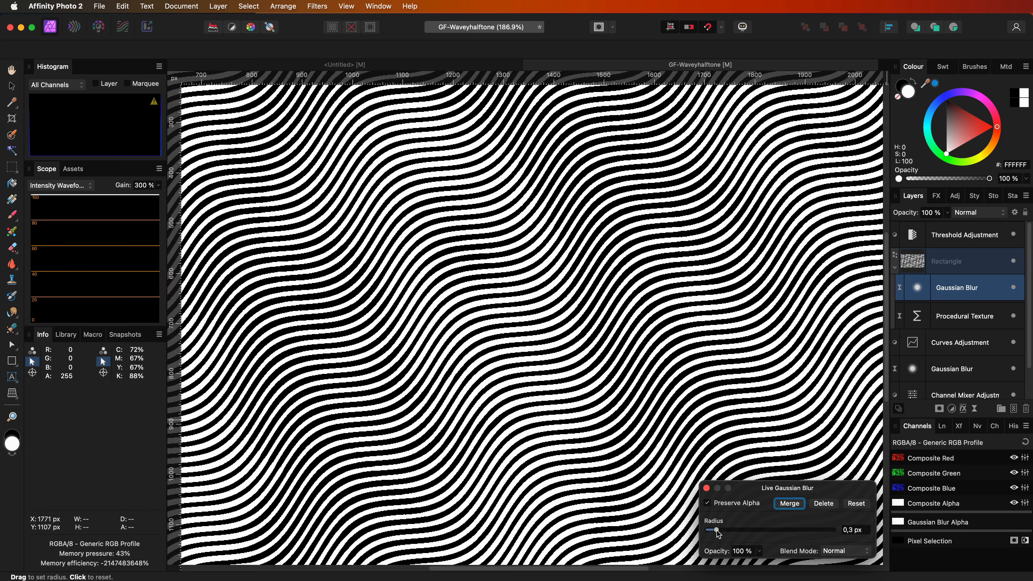
{"action": "left_click_drag", "start_coordinate": [713, 530], "coordinate": [749, 530]}
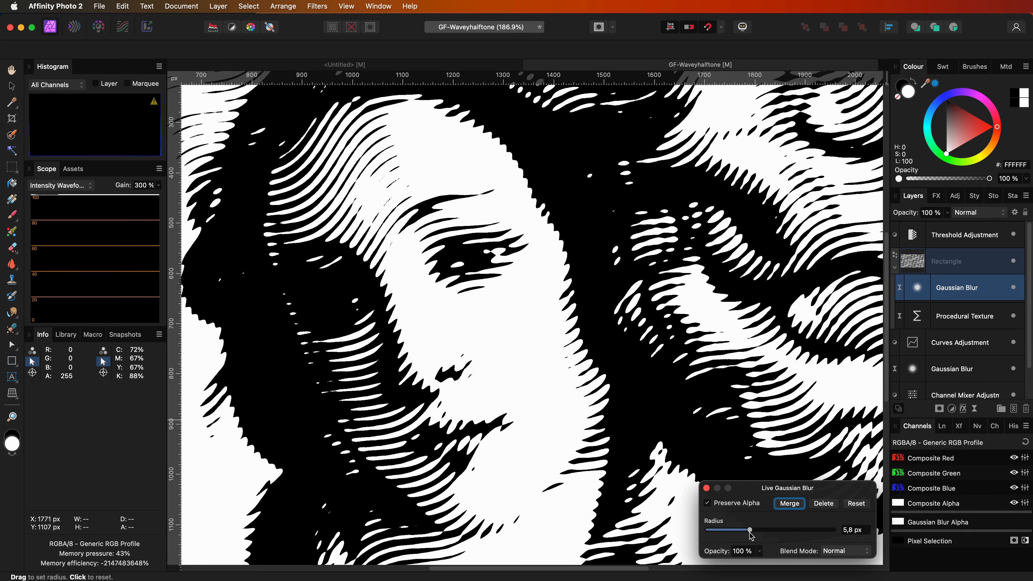
{"action": "left_click_drag", "start_coordinate": [749, 530], "coordinate": [744, 530]}
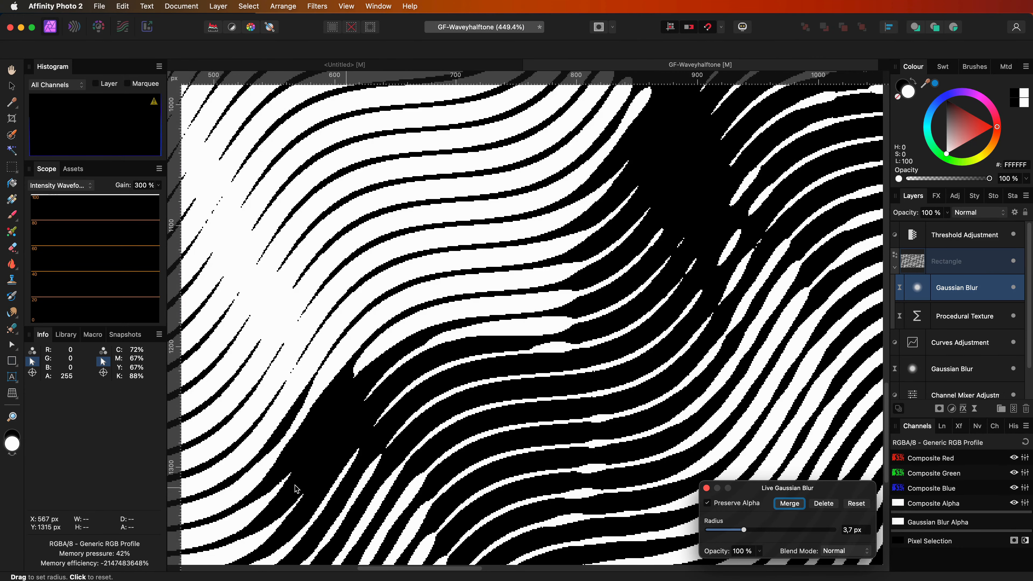
{"action": "mouse_move", "coordinate": [297, 482]}
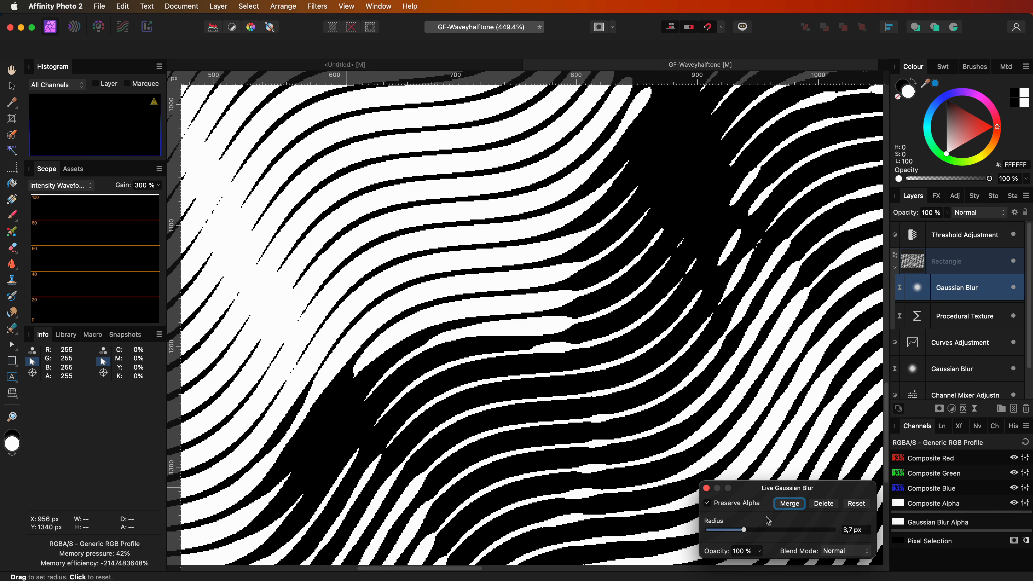
Ease the stripe texture's Gaussian Blur radius down from 3.7 px to about 3.2 px.
{"action": "left_click_drag", "start_coordinate": [743, 529], "coordinate": [742, 531]}
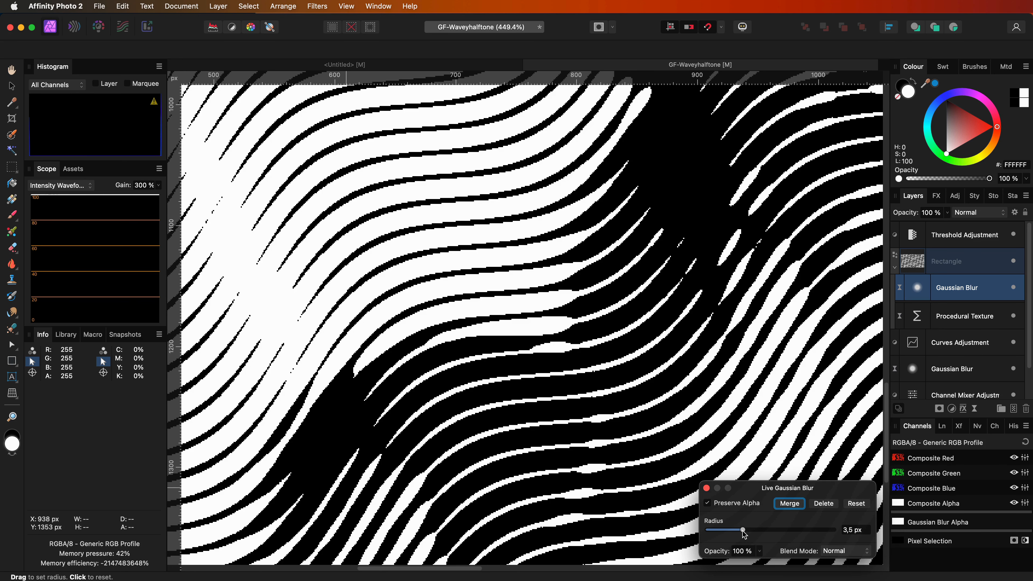
{"action": "left_click_drag", "start_coordinate": [744, 530], "coordinate": [740, 530]}
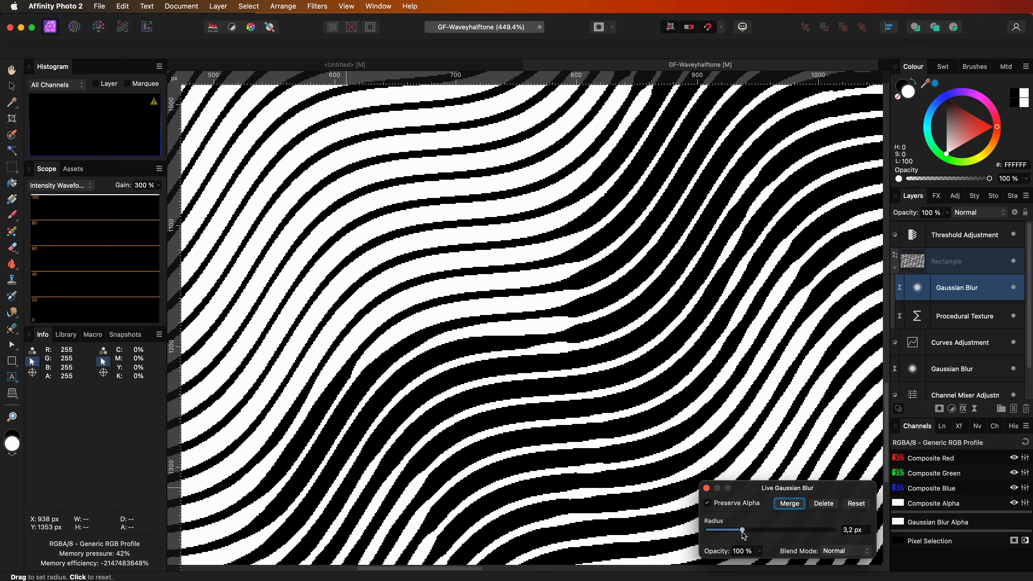
{"action": "left_click_drag", "start_coordinate": [742, 530], "coordinate": [744, 529]}
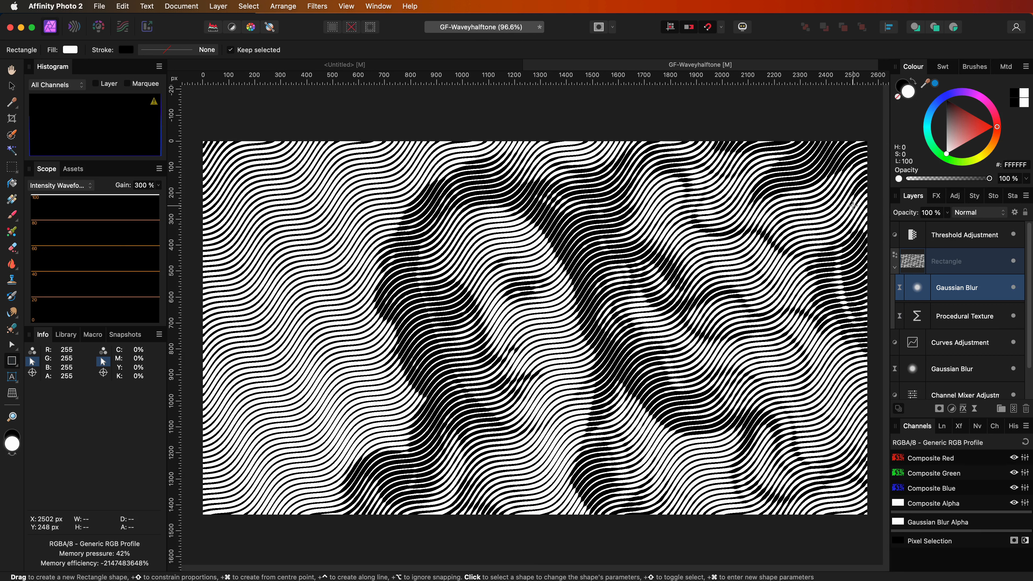
Rasterise the wavy-line layer, rotate a duplicate 90° over it and choose its blend mode.
{"action": "right_click", "coordinate": [966, 262]}
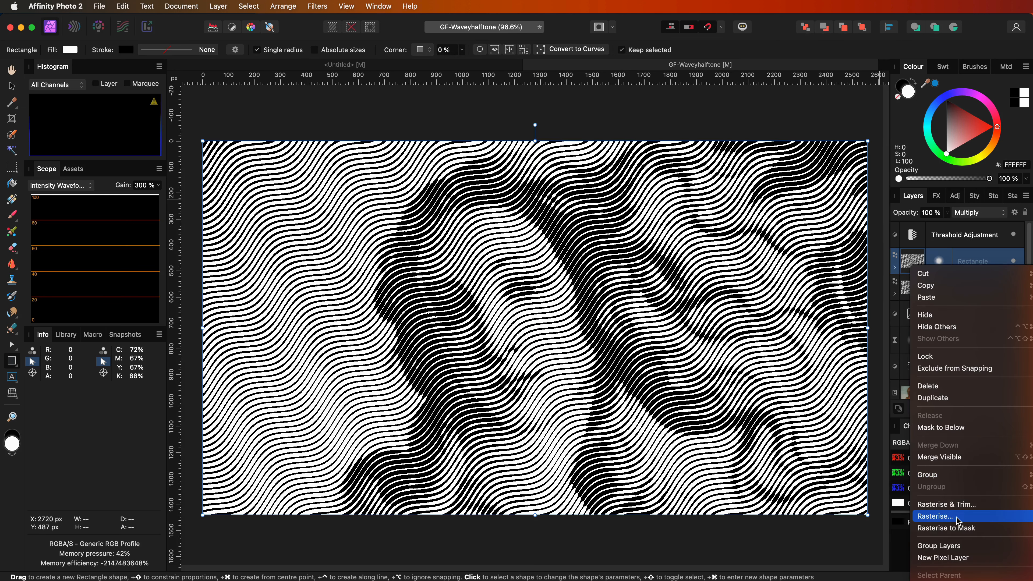
{"action": "left_click", "coordinate": [935, 515]}
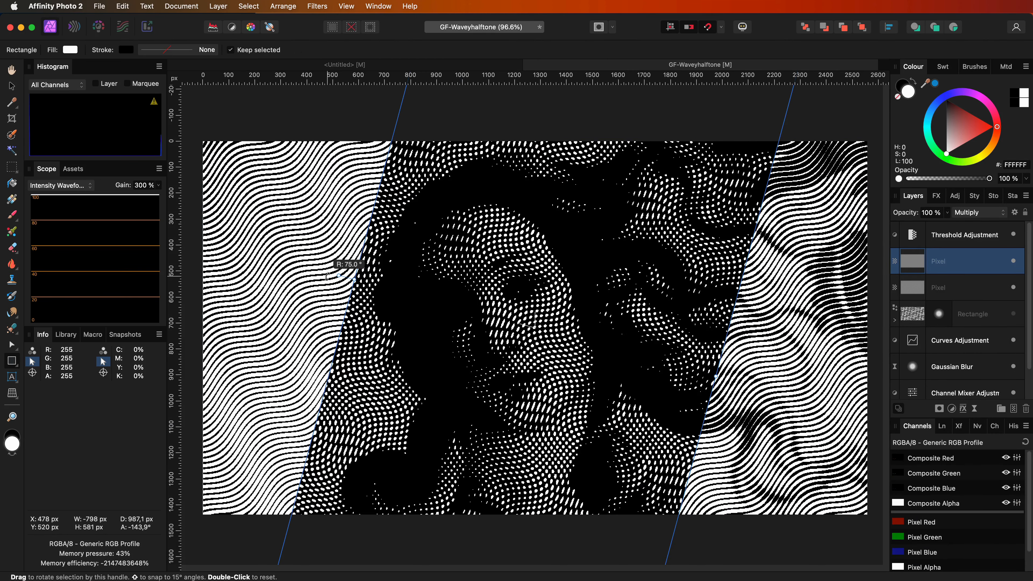
{"action": "left_click_drag", "start_coordinate": [352, 263], "coordinate": [336, 286]}
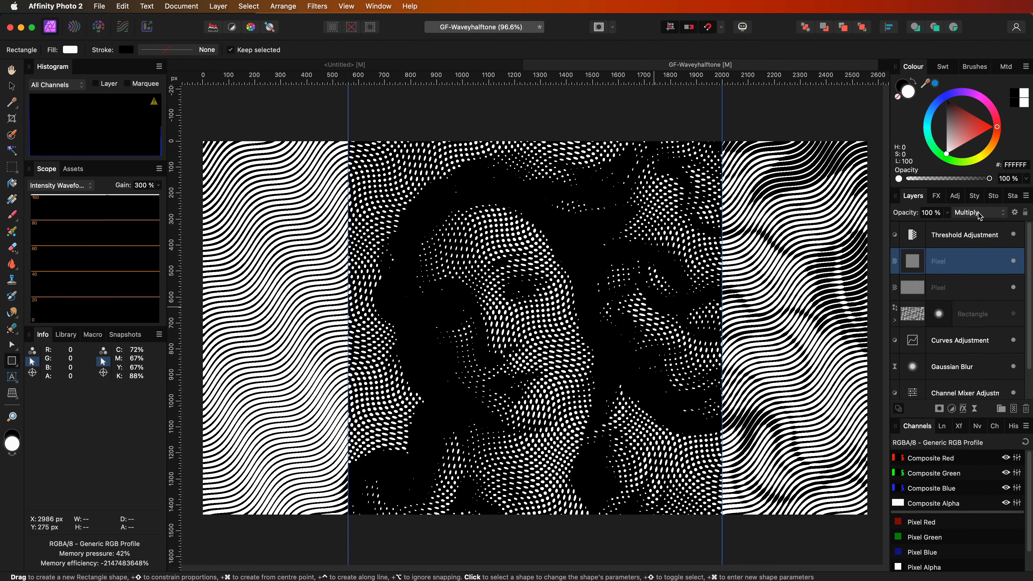
{"action": "left_click", "coordinate": [973, 212]}
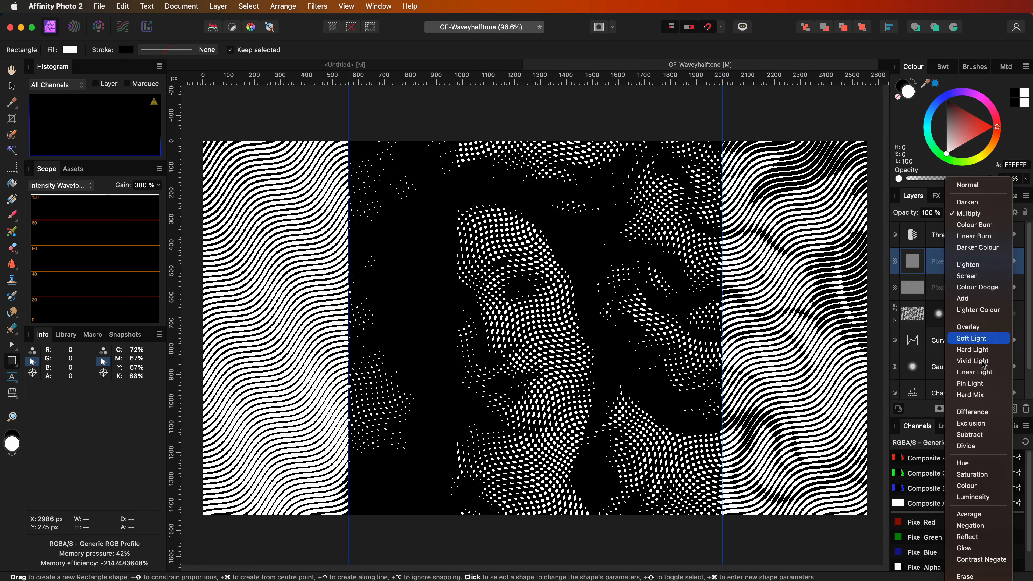